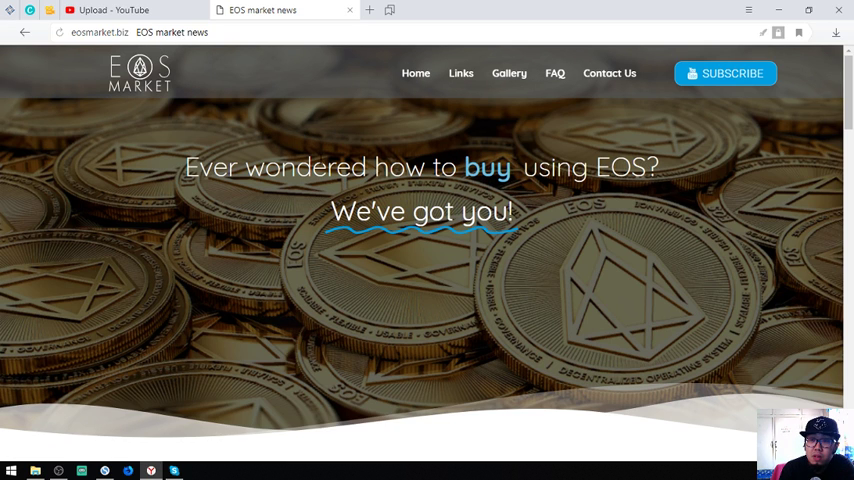
Bring eosmarket.biz's listed sites into view, including Airway Market, PCN Marketplace and PCN.Today.
{"action": "left_click", "coordinate": [115, 32]}
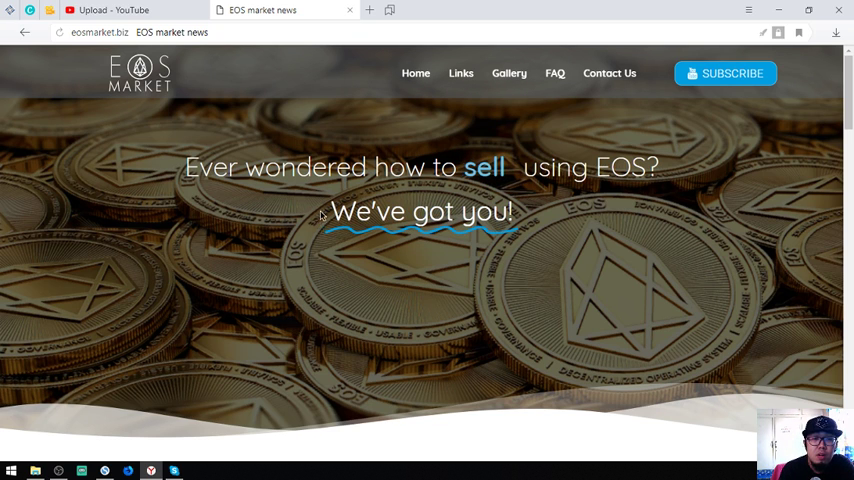
{"action": "left_click", "coordinate": [460, 73]}
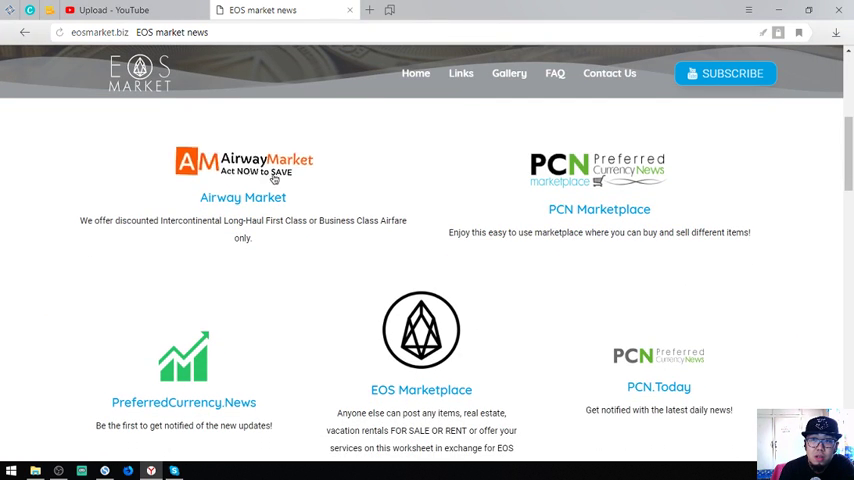
{"action": "mouse_move", "coordinate": [242, 162]}
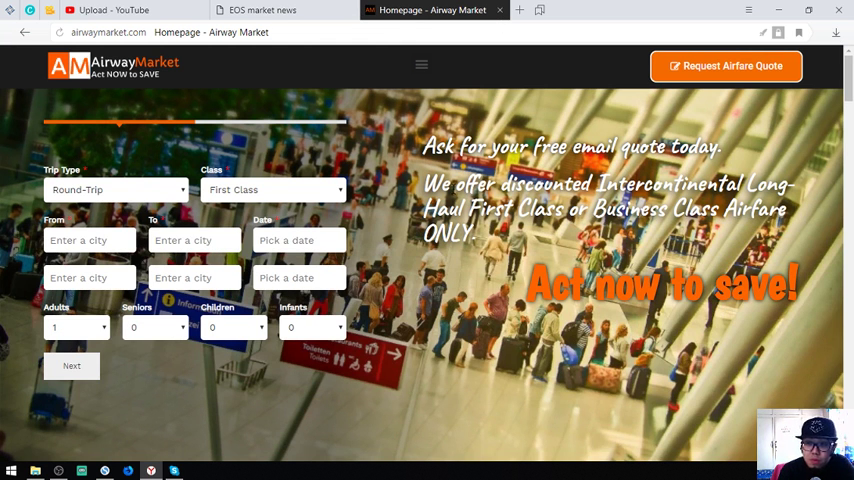
{"action": "mouse_move", "coordinate": [379, 191]}
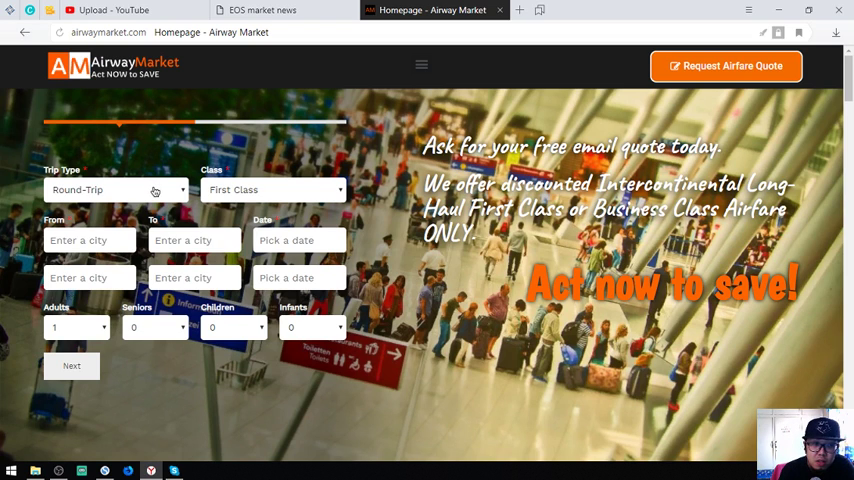
{"action": "mouse_move", "coordinate": [104, 202]}
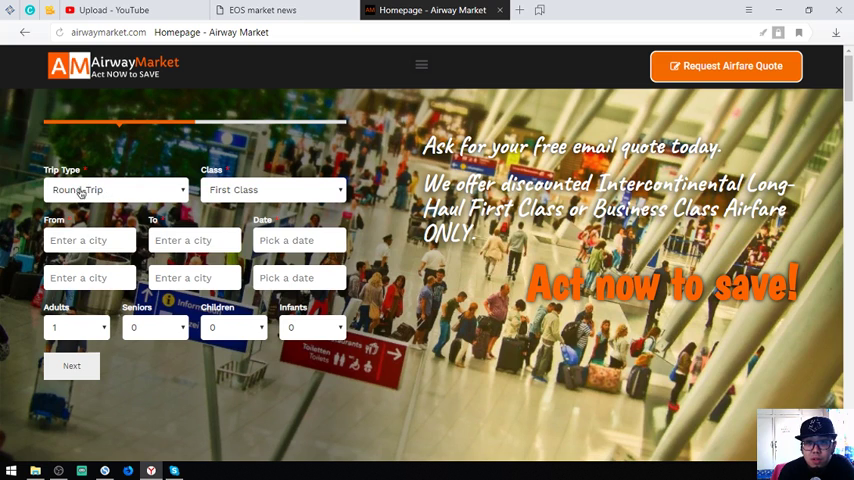
Set Airway Market's airfare quote form to Round-Trip with Business Class.
{"action": "left_click", "coordinate": [114, 189]}
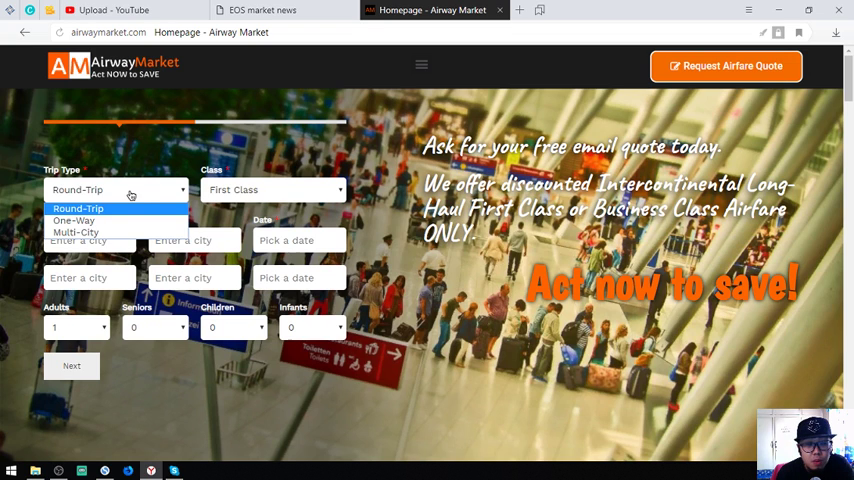
{"action": "mouse_move", "coordinate": [142, 192]}
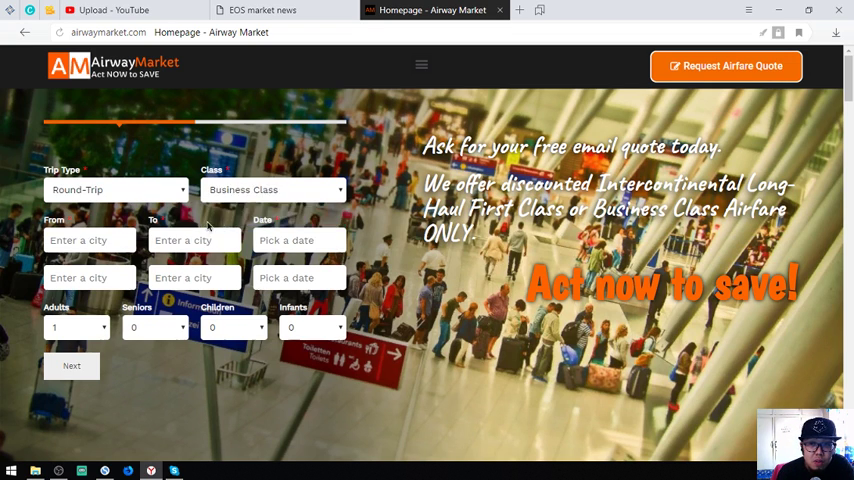
{"action": "mouse_move", "coordinate": [127, 219]}
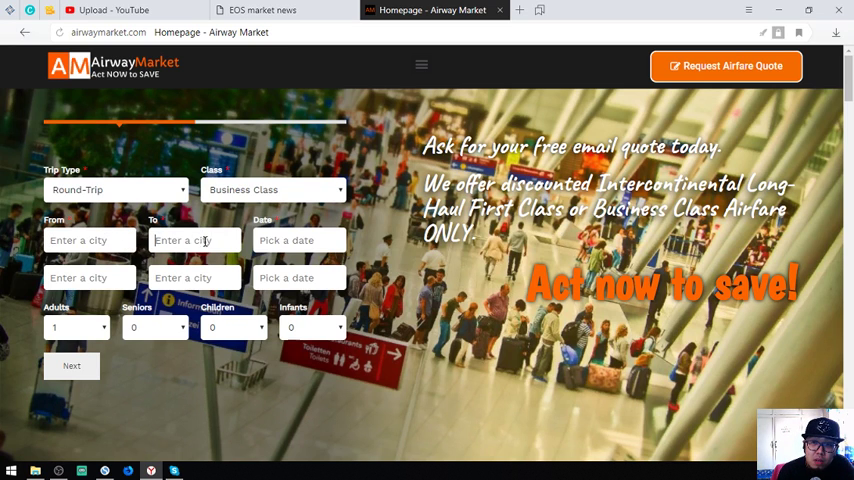
{"action": "left_click", "coordinate": [299, 240]}
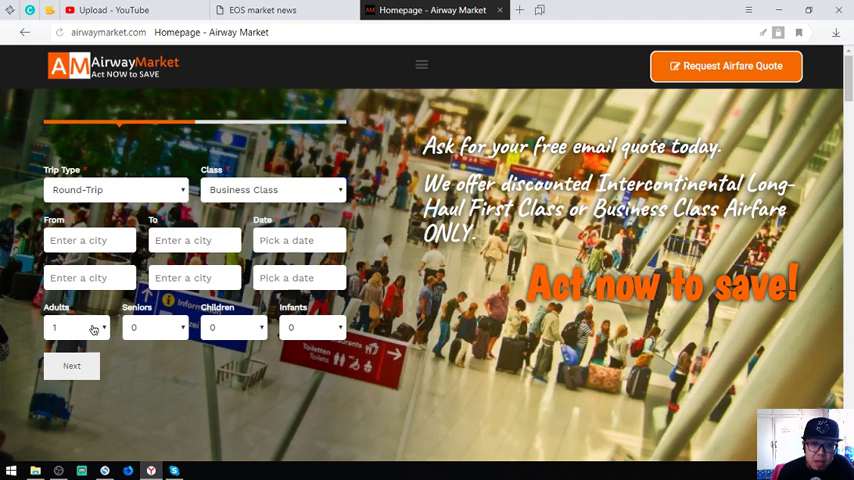
{"action": "mouse_move", "coordinate": [231, 334]}
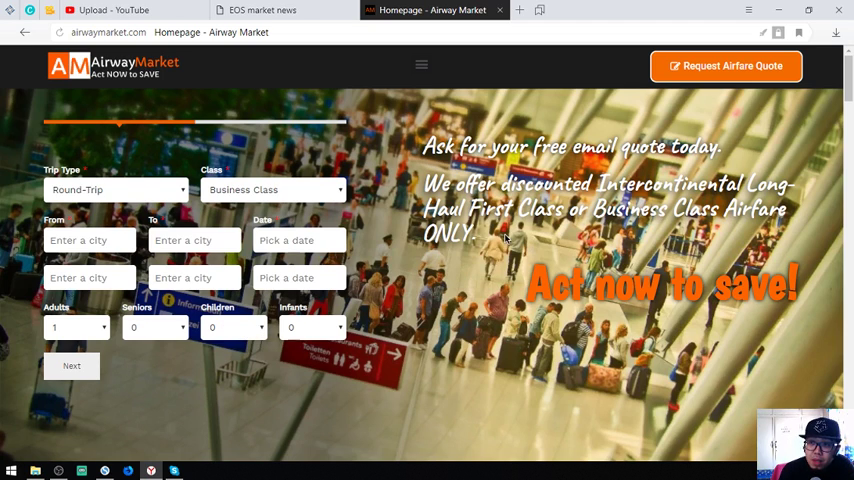
Browse past About and Top Vacation Spots, advancing the Orlando/San Francisco carousel.
{"action": "scroll", "scroll_direction": "down", "scroll_amount": 3}
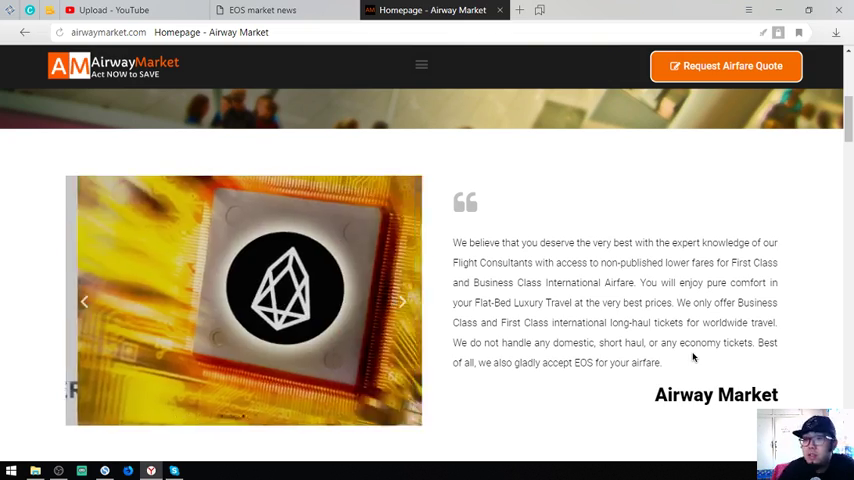
{"action": "scroll", "scroll_direction": "down", "scroll_amount": 3}
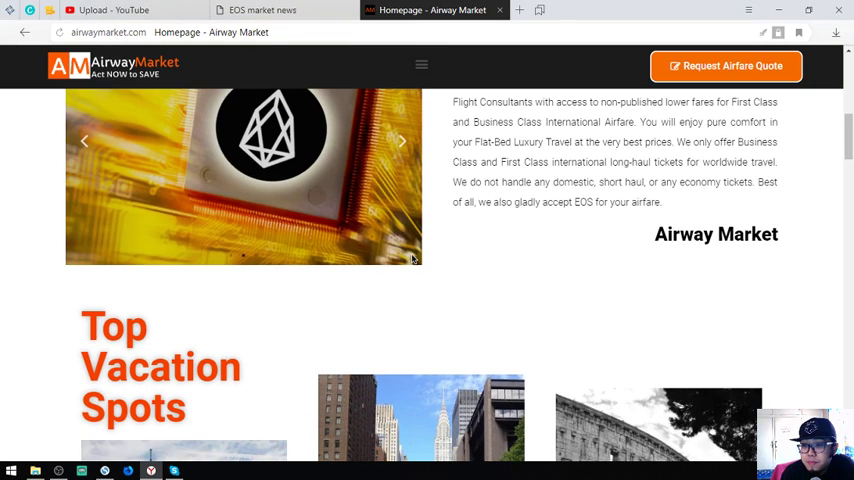
{"action": "scroll", "scroll_direction": "down", "scroll_amount": 3}
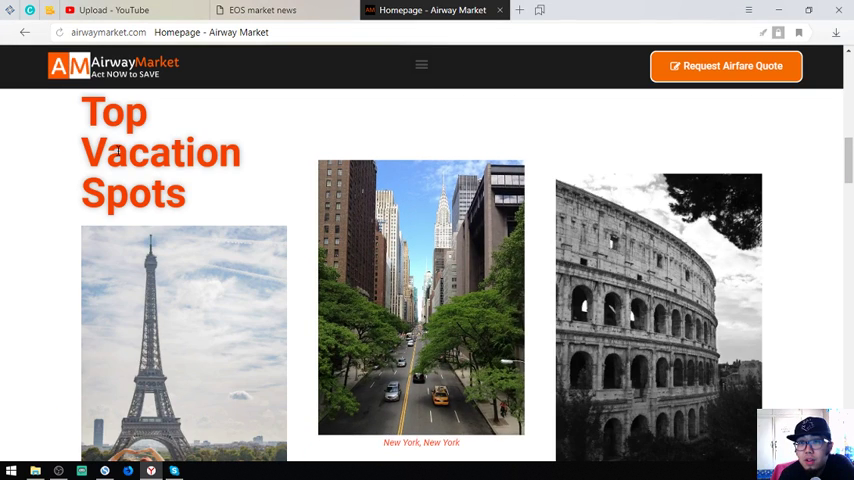
{"action": "scroll", "scroll_direction": "down", "scroll_amount": 3}
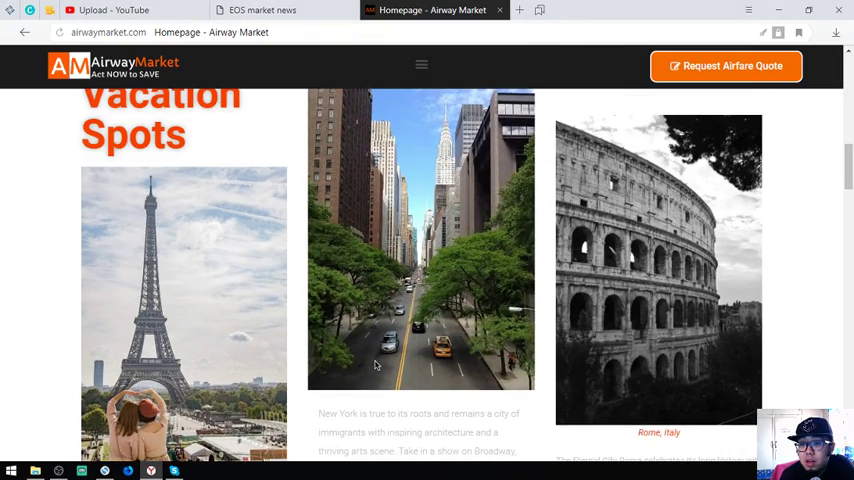
{"action": "scroll", "scroll_direction": "up", "scroll_amount": 3}
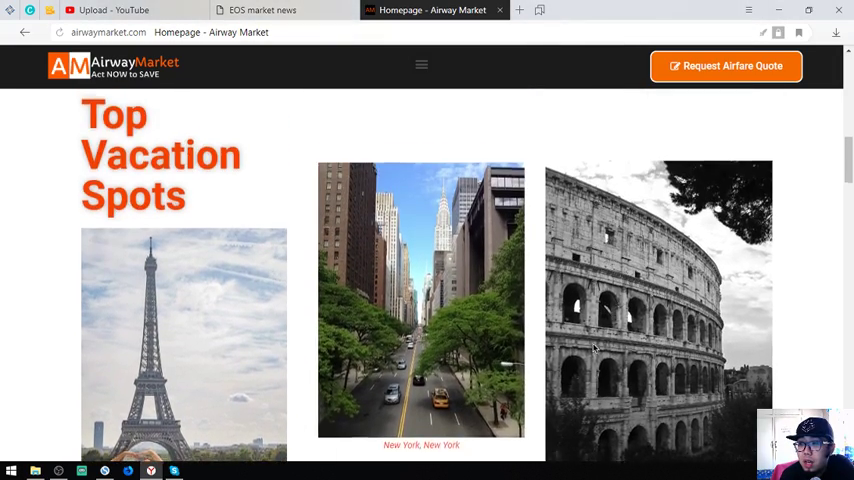
{"action": "scroll", "scroll_direction": "down", "scroll_amount": 3}
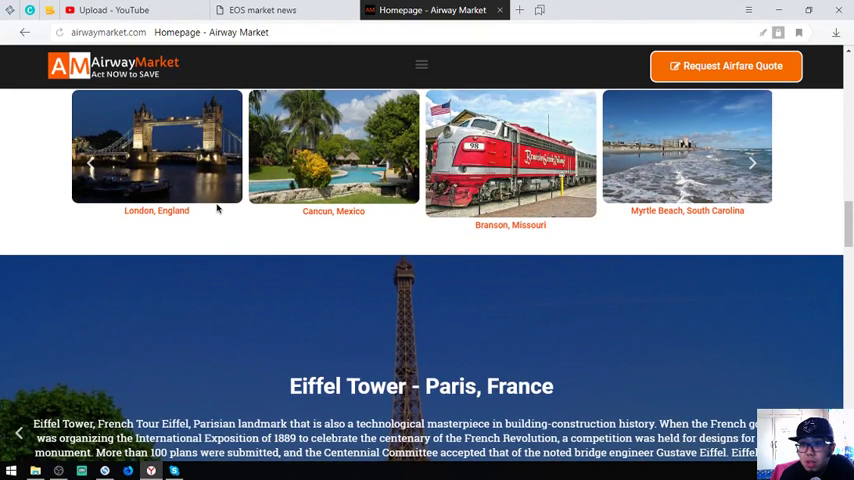
{"action": "scroll", "scroll_direction": "down", "scroll_amount": 3}
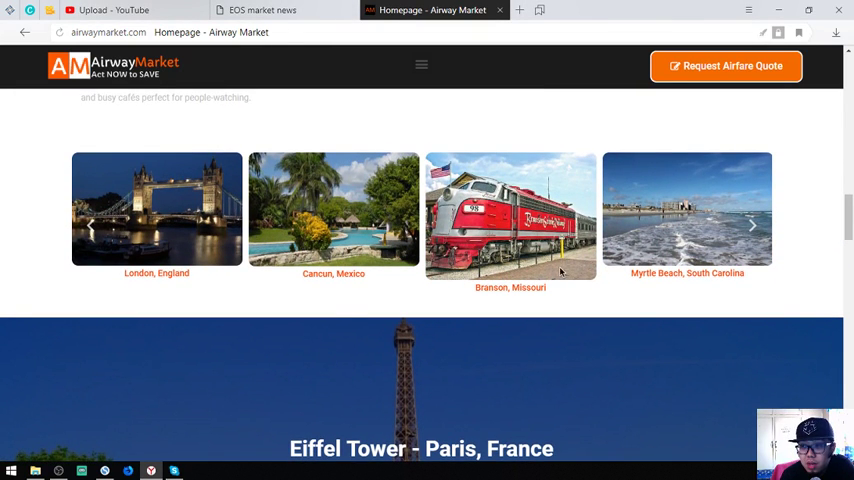
{"action": "mouse_move", "coordinate": [757, 225]}
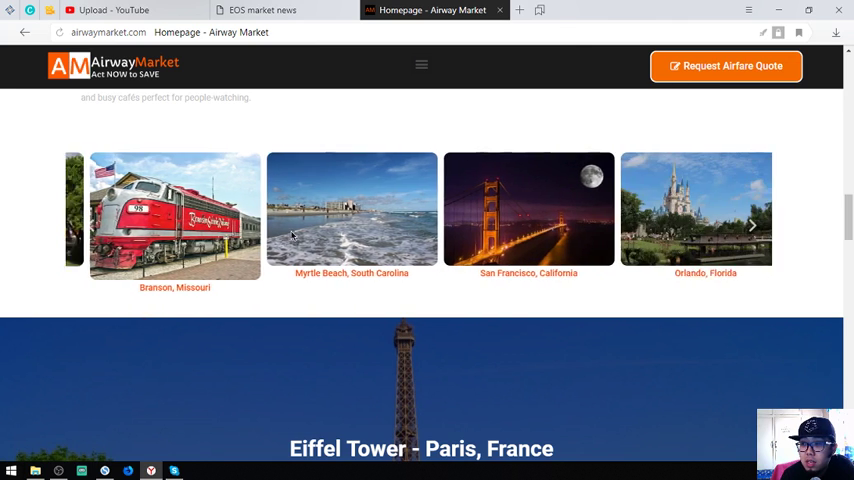
{"action": "left_click", "coordinate": [751, 225]}
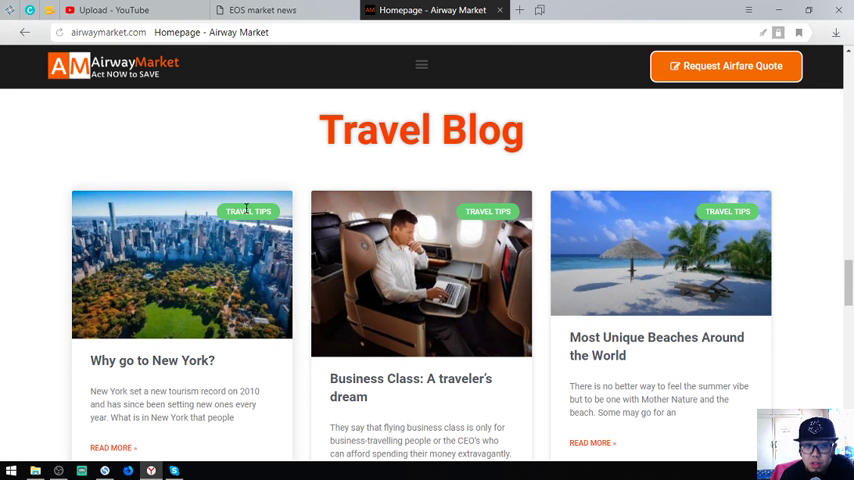
{"action": "mouse_move", "coordinate": [148, 295]}
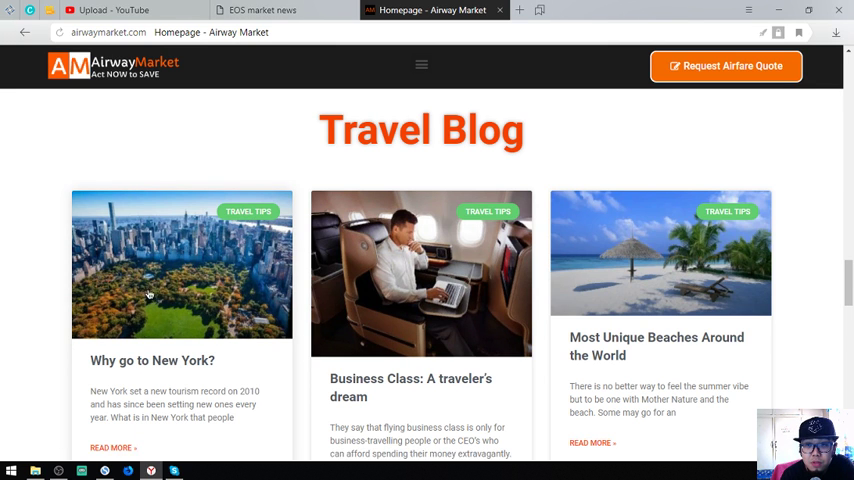
Scroll through Travel Blog and Accepted Payment Methods to the Get In touch form and map.
{"action": "scroll", "scroll_direction": "down", "scroll_amount": 3}
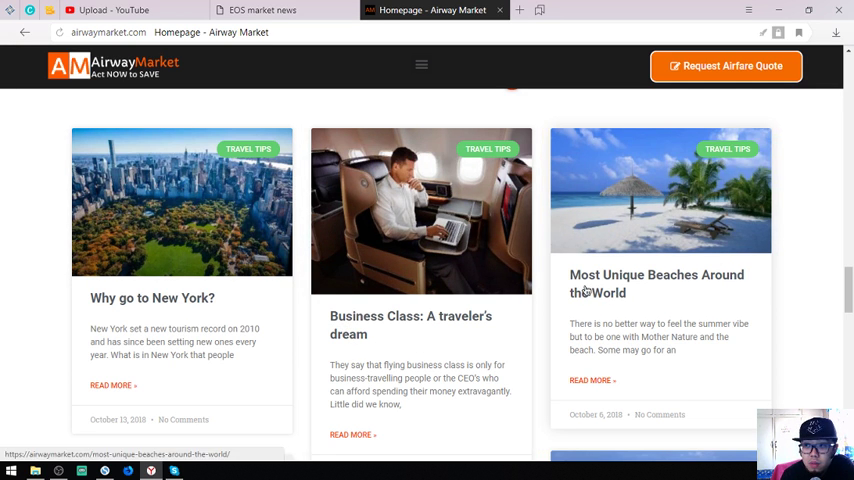
{"action": "scroll", "scroll_direction": "down", "scroll_amount": 3}
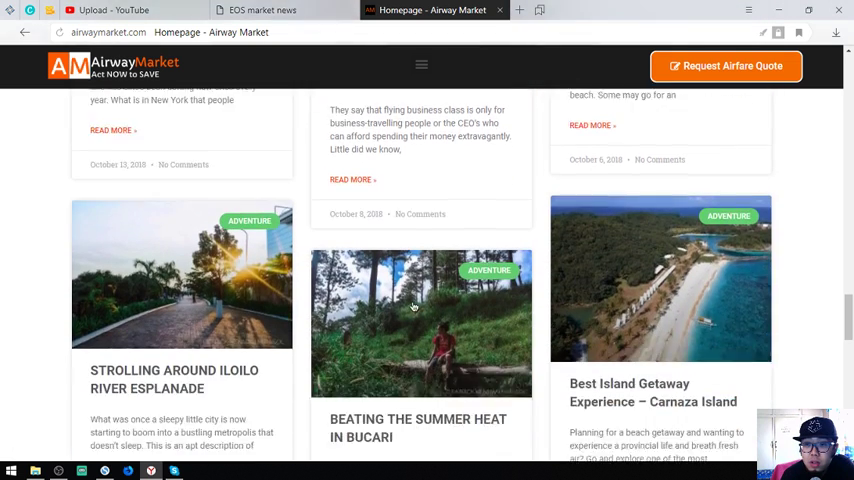
{"action": "scroll", "scroll_direction": "down", "scroll_amount": 3}
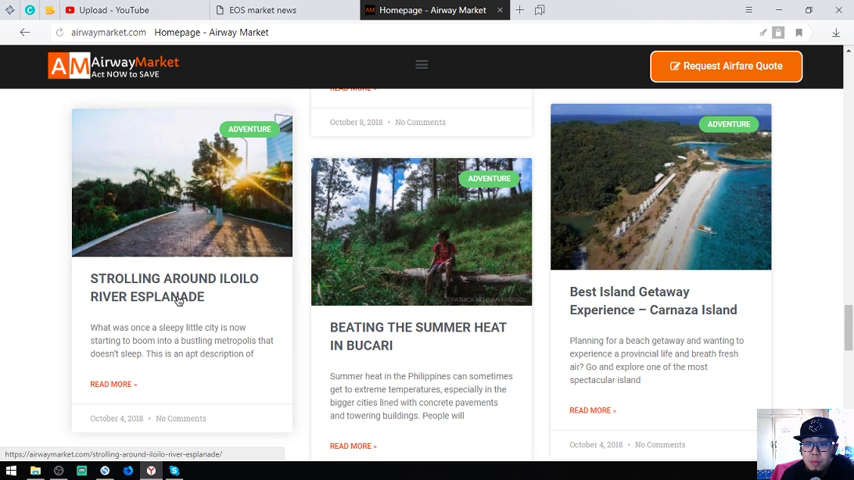
{"action": "scroll", "scroll_direction": "down", "scroll_amount": 3}
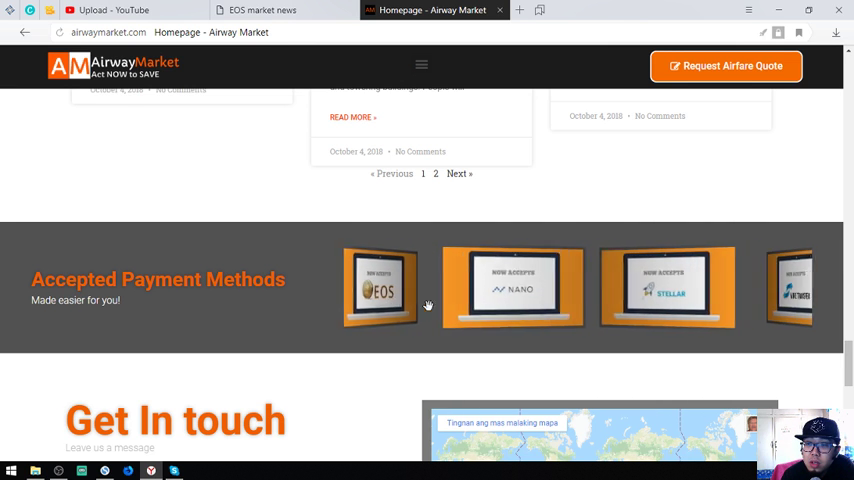
{"action": "scroll", "scroll_direction": "down", "scroll_amount": 3}
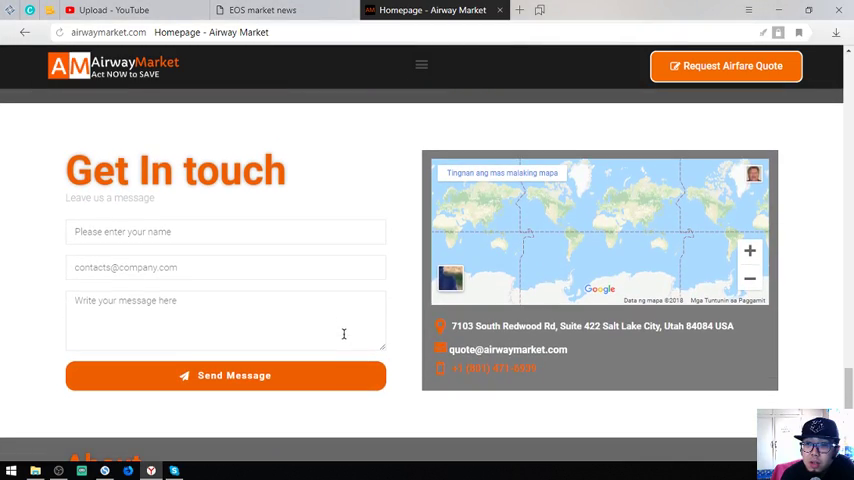
{"action": "mouse_move", "coordinate": [447, 328]}
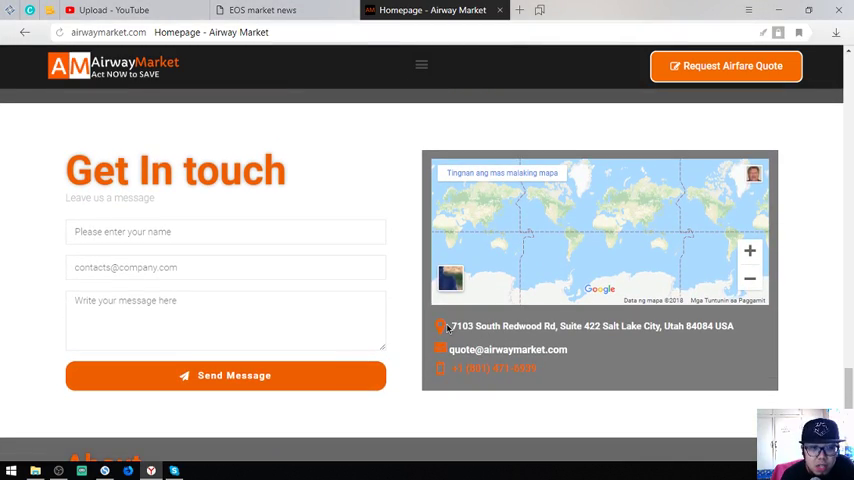
{"action": "scroll", "scroll_direction": "up", "scroll_amount": 3}
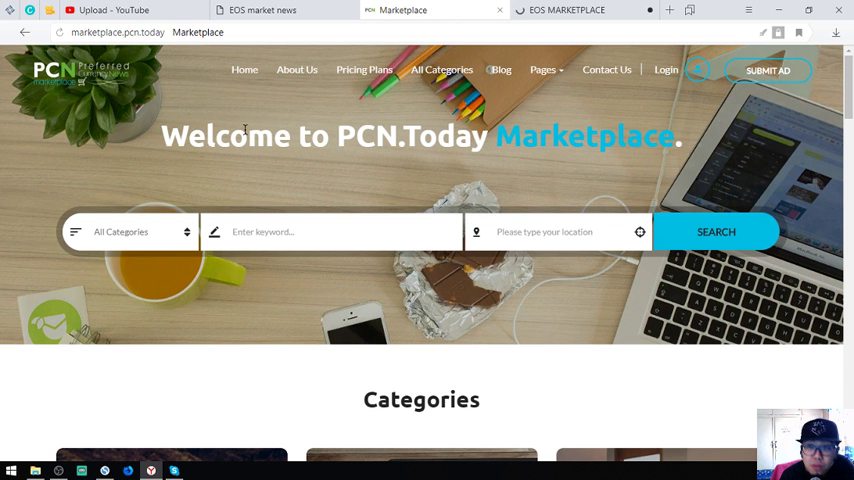
{"action": "left_click", "coordinate": [130, 32]}
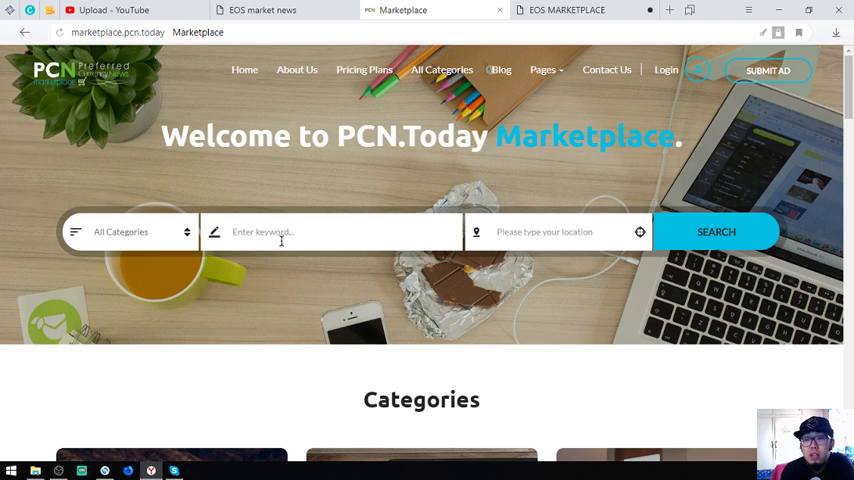
{"action": "mouse_move", "coordinate": [293, 214]}
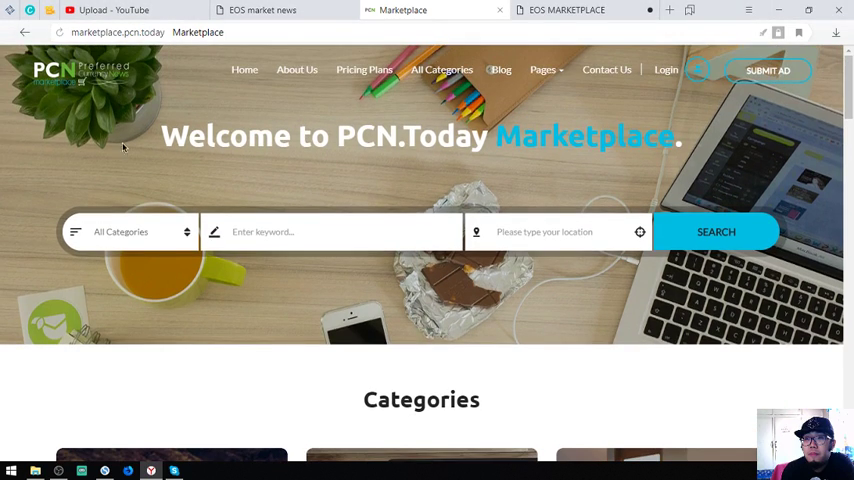
{"action": "scroll", "scroll_direction": "down", "scroll_amount": 3}
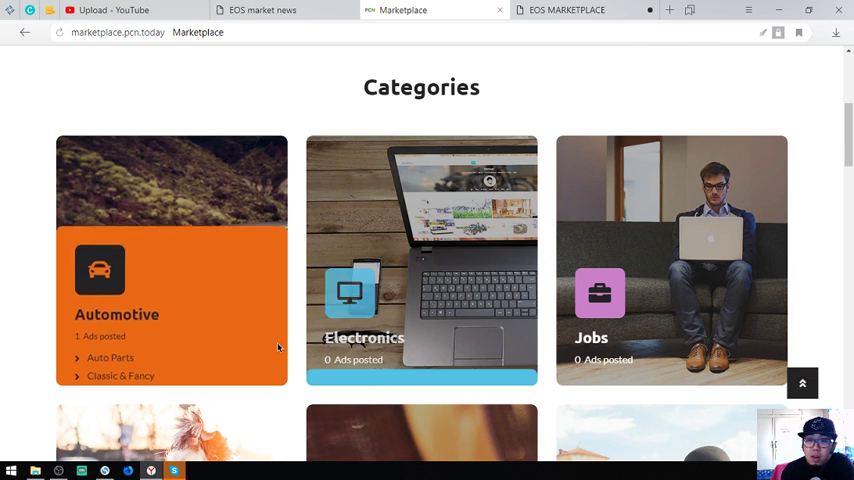
{"action": "scroll", "scroll_direction": "down", "scroll_amount": 3}
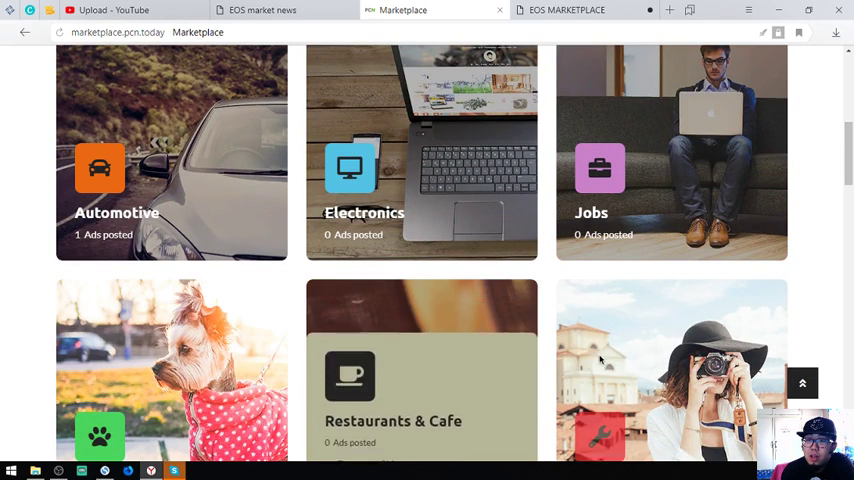
{"action": "scroll", "scroll_direction": "down", "scroll_amount": 3}
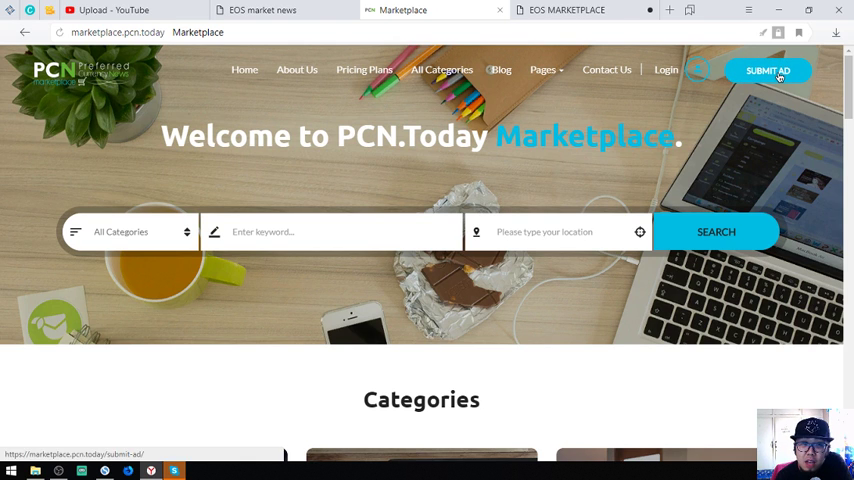
{"action": "scroll", "scroll_direction": "down", "scroll_amount": 3}
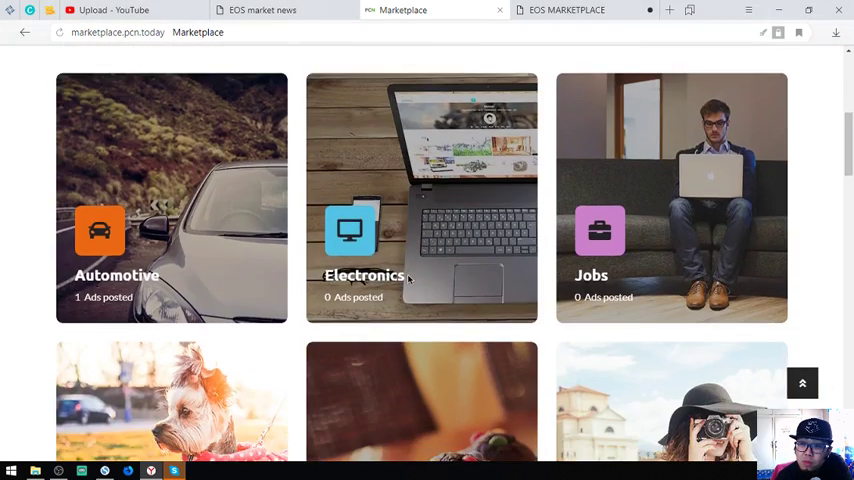
{"action": "scroll", "scroll_direction": "down", "scroll_amount": 3}
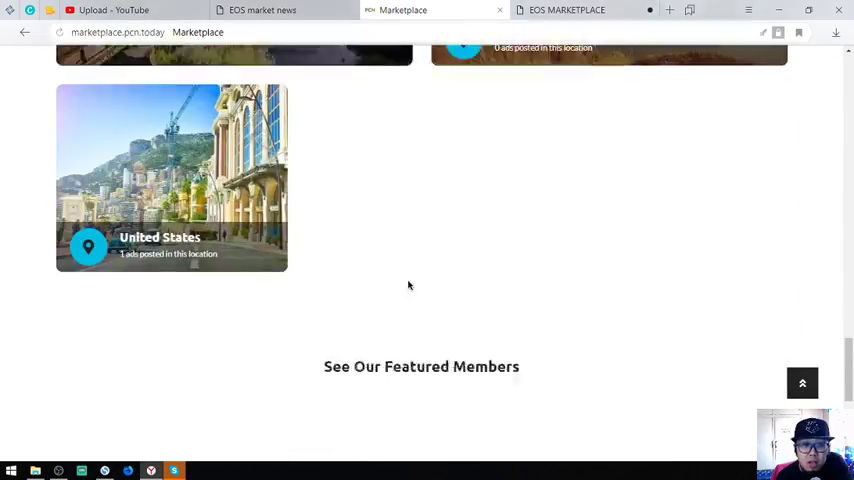
{"action": "scroll", "scroll_direction": "up", "scroll_amount": 3}
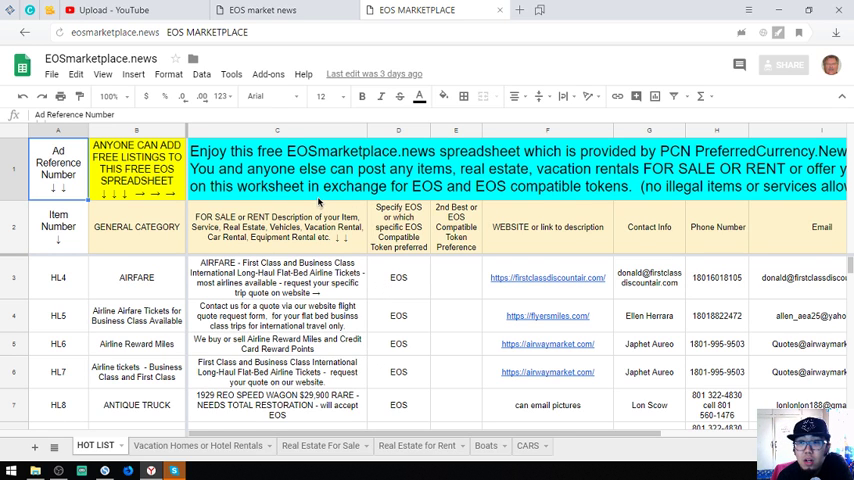
{"action": "mouse_move", "coordinate": [381, 291]}
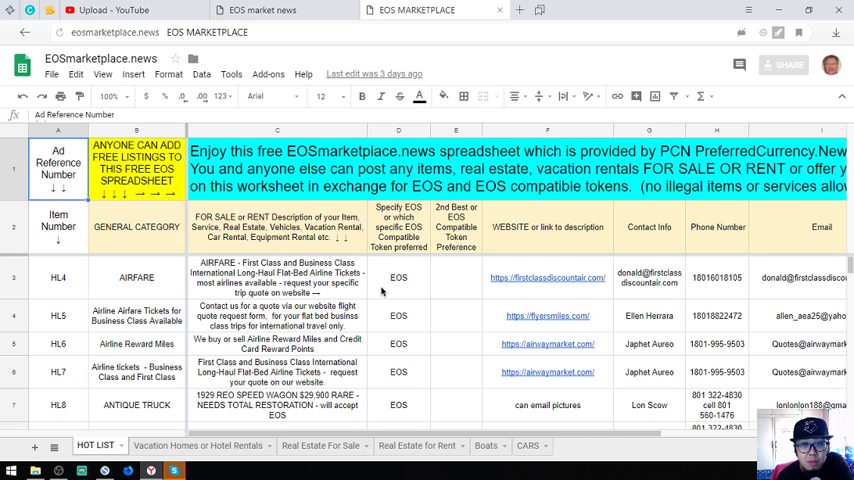
{"action": "left_click", "coordinate": [136, 277]}
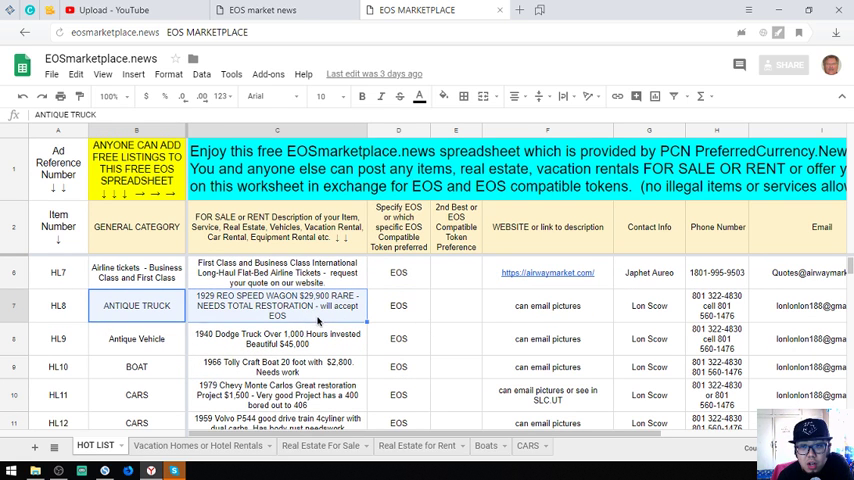
{"action": "left_click", "coordinate": [136, 338]}
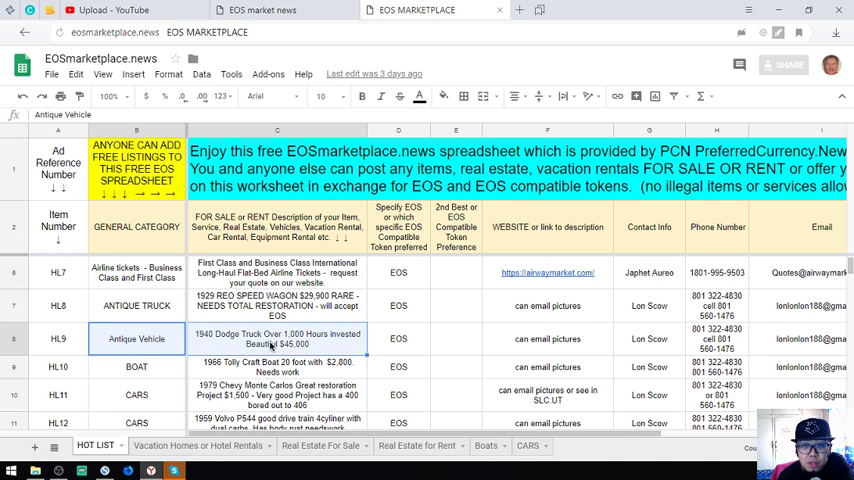
{"action": "scroll", "scroll_direction": "down", "scroll_amount": 3}
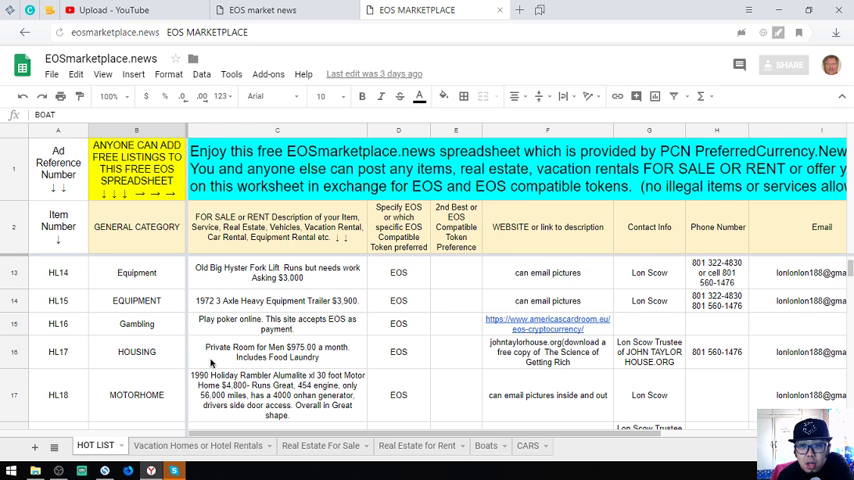
{"action": "scroll", "scroll_direction": "down", "scroll_amount": 3}
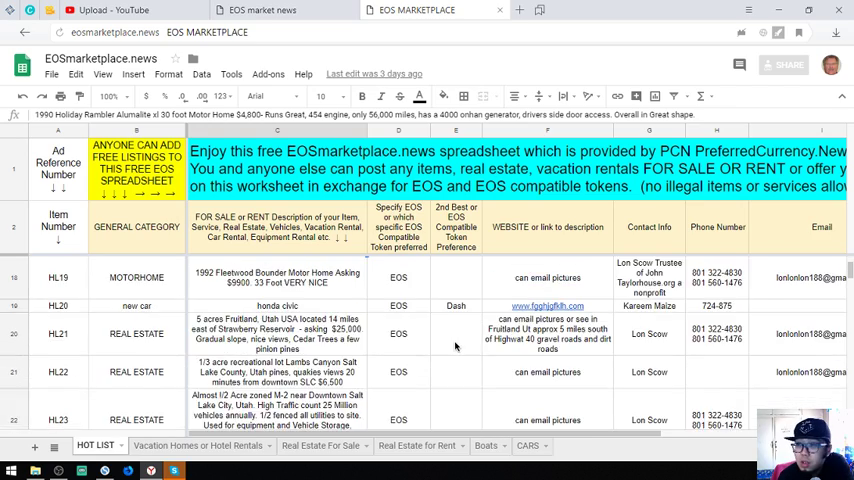
{"action": "scroll", "scroll_direction": "up", "scroll_amount": 3}
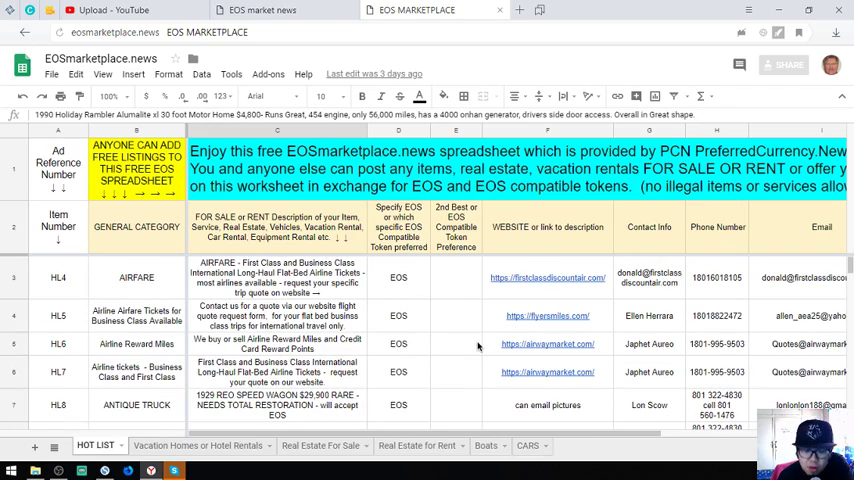
{"action": "left_click", "coordinate": [649, 277]}
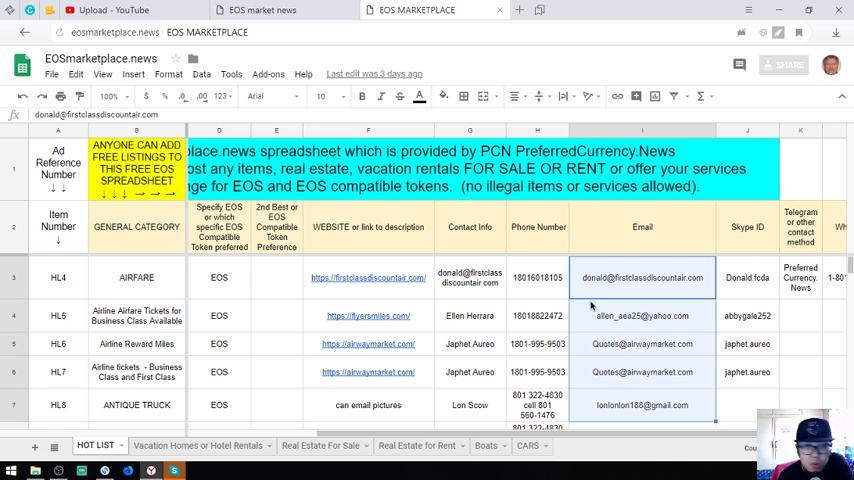
{"action": "left_click", "coordinate": [469, 277]}
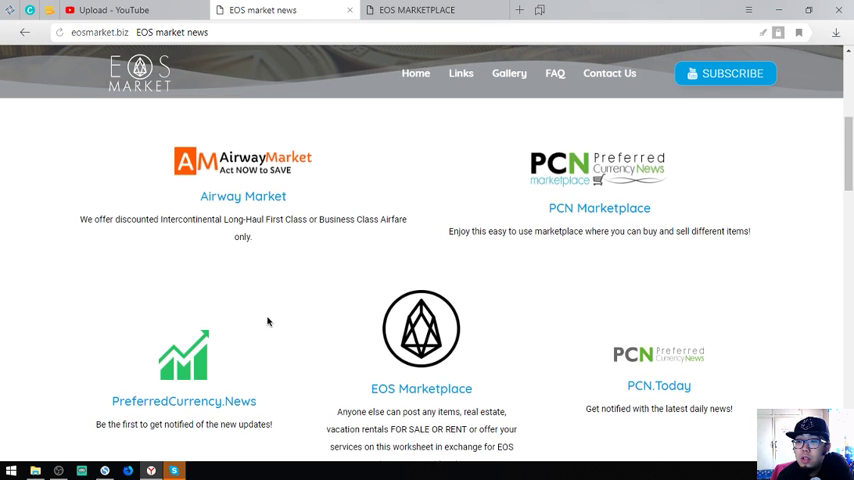
Scroll EOS Market's links page and follow the PCN.Today link.
{"action": "scroll", "scroll_direction": "down", "scroll_amount": 3}
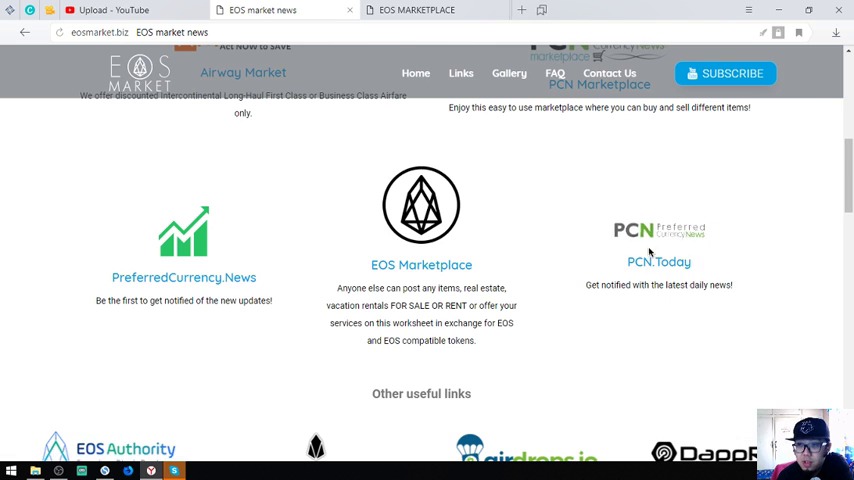
{"action": "left_click", "coordinate": [658, 255]}
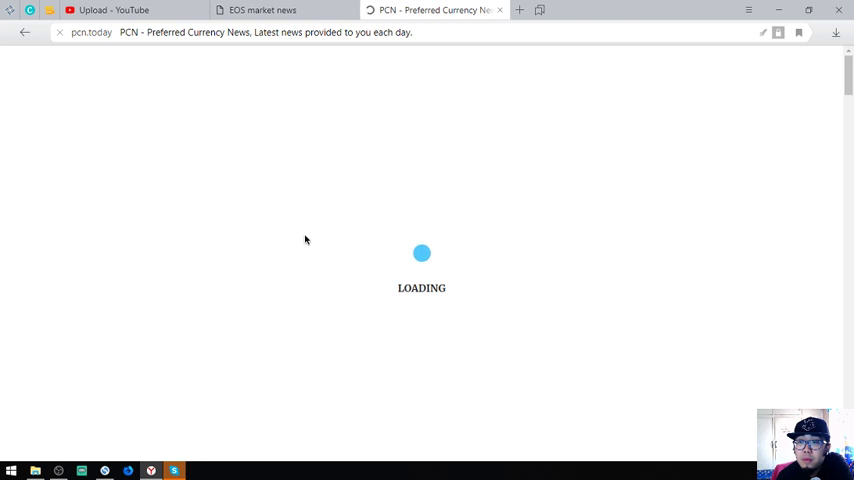
{"action": "mouse_move", "coordinate": [268, 100]}
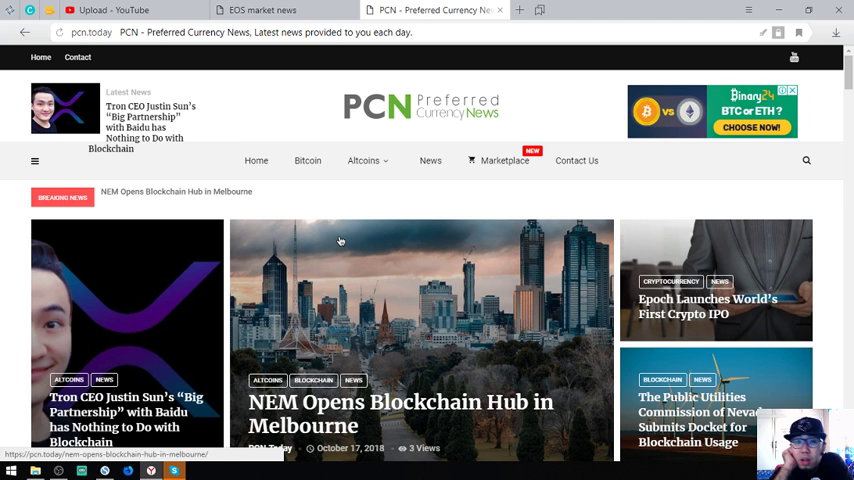
{"action": "mouse_move", "coordinate": [279, 228]}
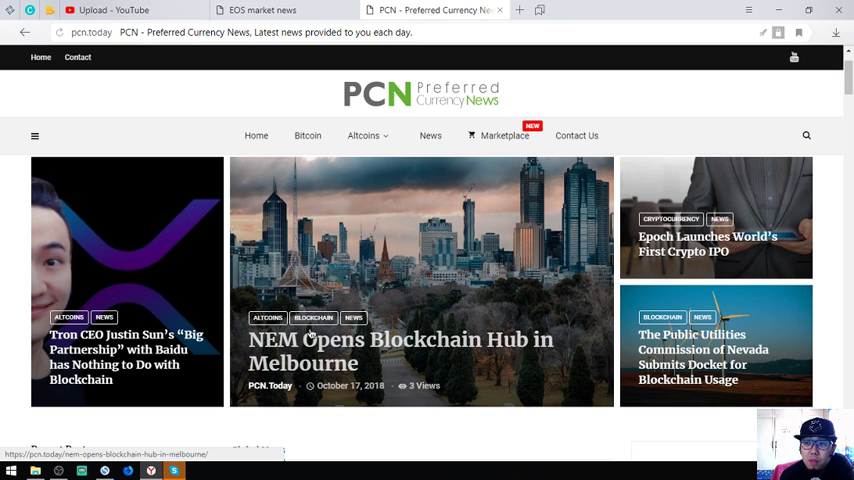
Scroll through PCN.Today's news headlines top to bottom, then close its tab.
{"action": "scroll", "scroll_direction": "down", "scroll_amount": 3}
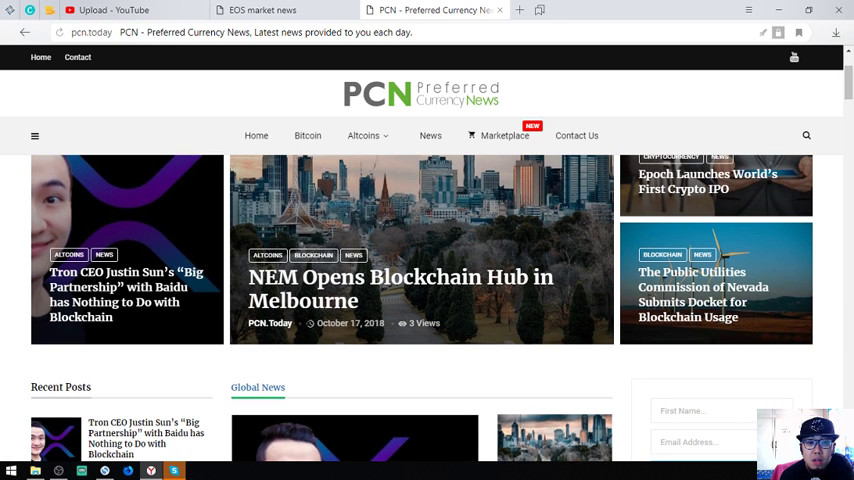
{"action": "scroll", "scroll_direction": "down", "scroll_amount": 3}
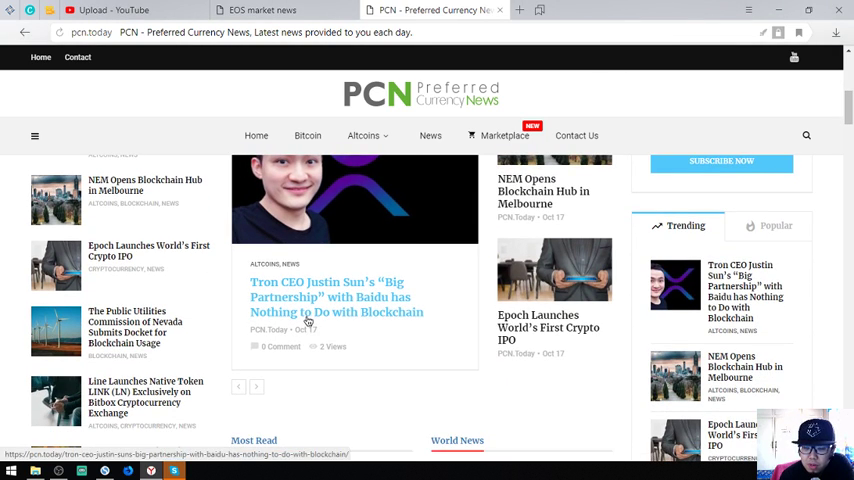
{"action": "scroll", "scroll_direction": "down", "scroll_amount": 3}
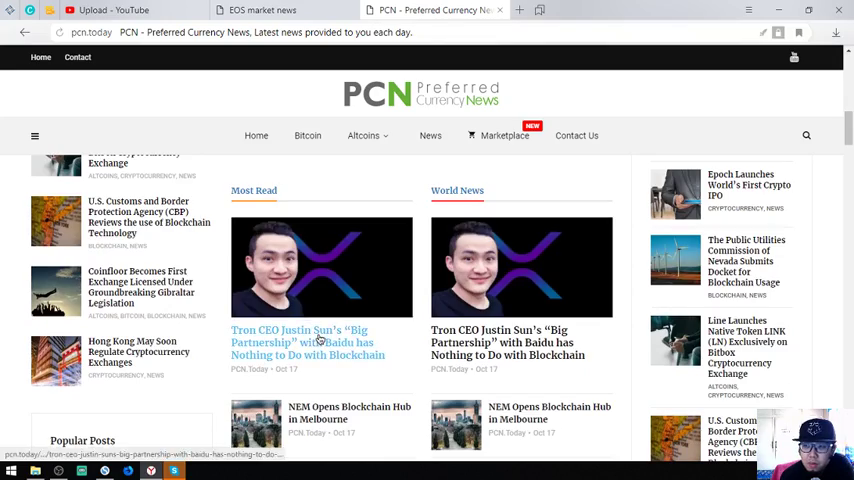
{"action": "scroll", "scroll_direction": "down", "scroll_amount": 3}
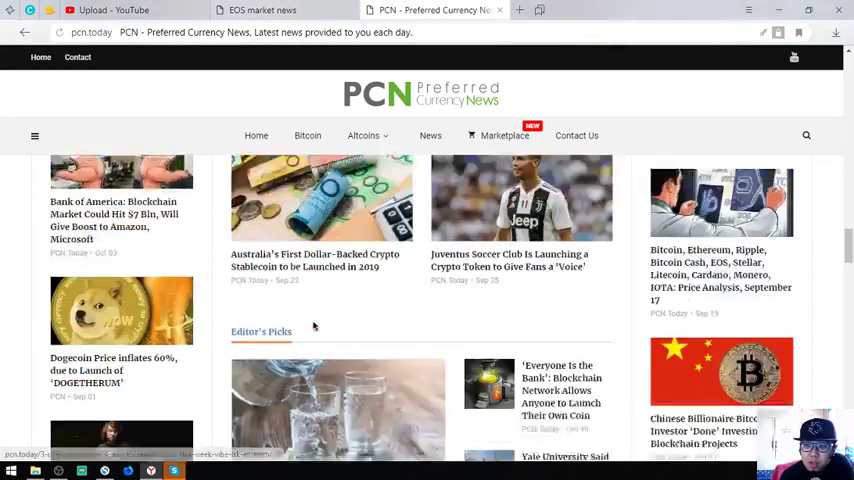
{"action": "scroll", "scroll_direction": "down", "scroll_amount": 3}
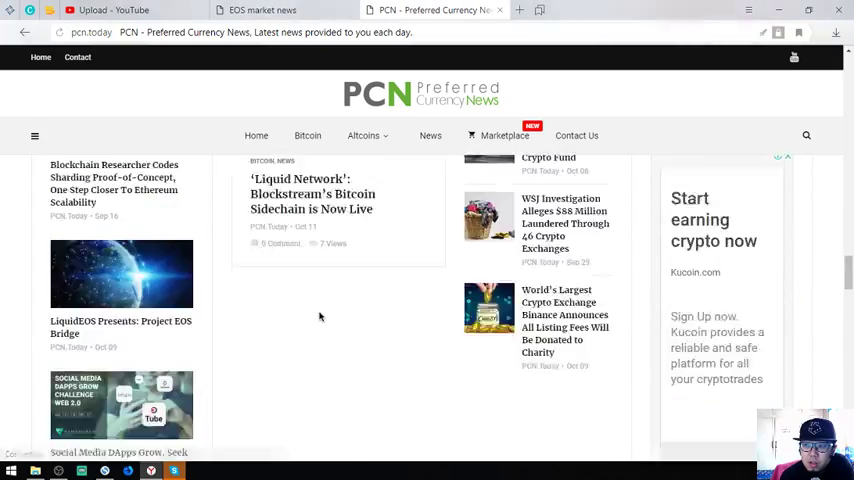
{"action": "scroll", "scroll_direction": "down", "scroll_amount": 3}
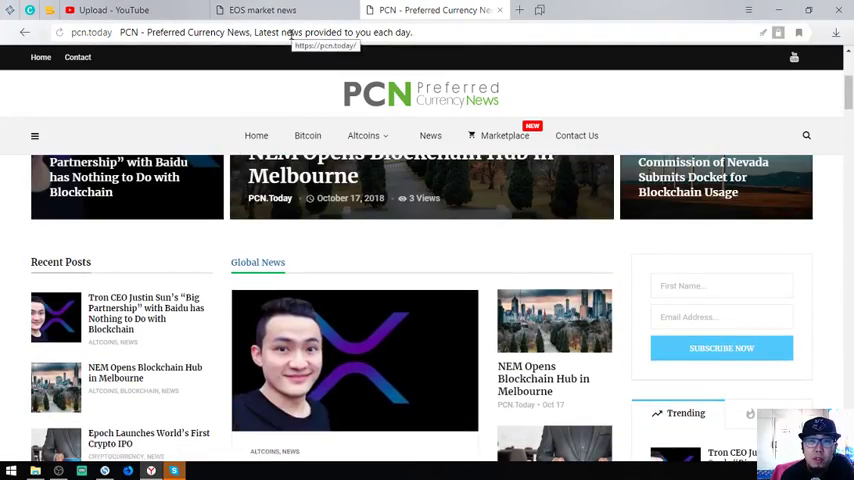
{"action": "scroll", "scroll_direction": "up", "scroll_amount": 3}
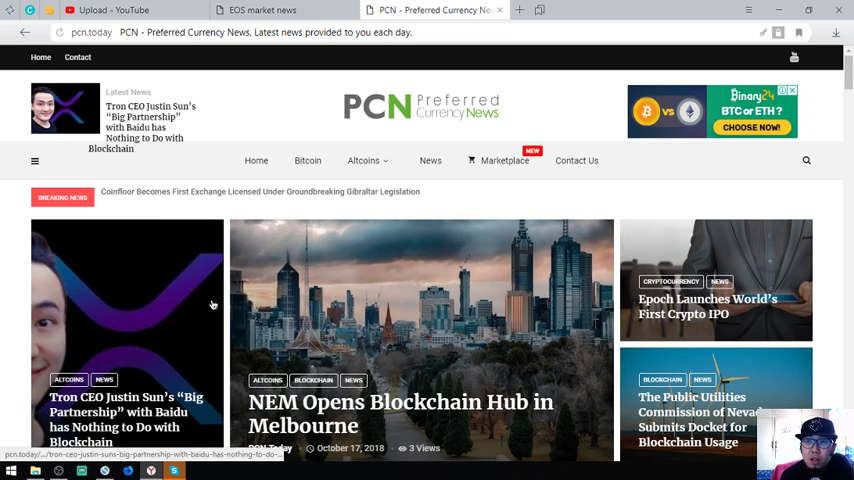
{"action": "left_click", "coordinate": [263, 10]}
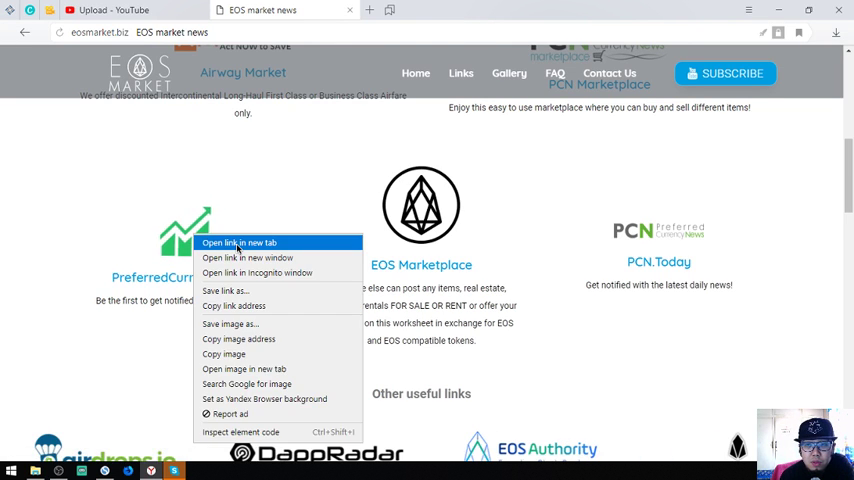
Open the PreferredCurrency.News link in a new tab and switch to it.
{"action": "left_click", "coordinate": [238, 243]}
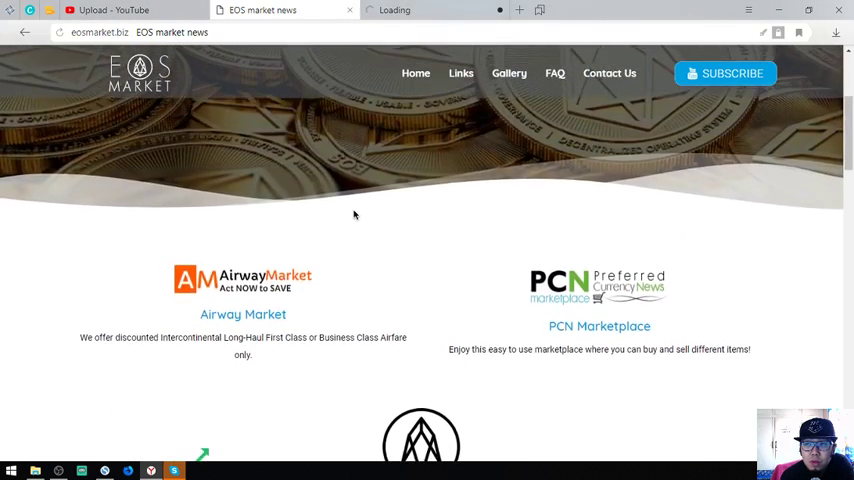
{"action": "scroll", "scroll_direction": "down", "scroll_amount": 3}
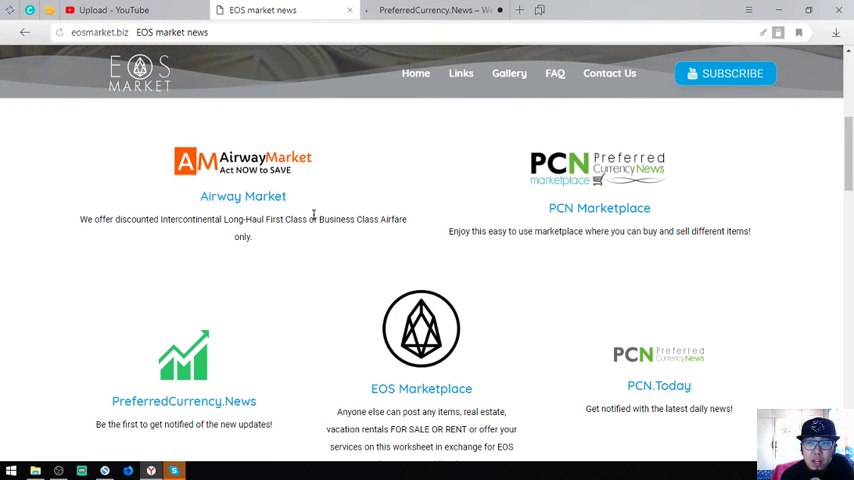
{"action": "left_click", "coordinate": [430, 10]}
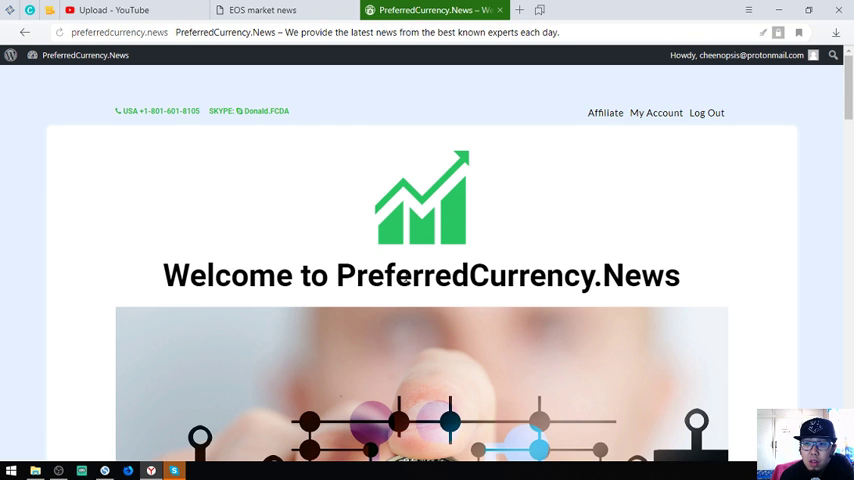
{"action": "scroll", "scroll_direction": "down", "scroll_amount": 3}
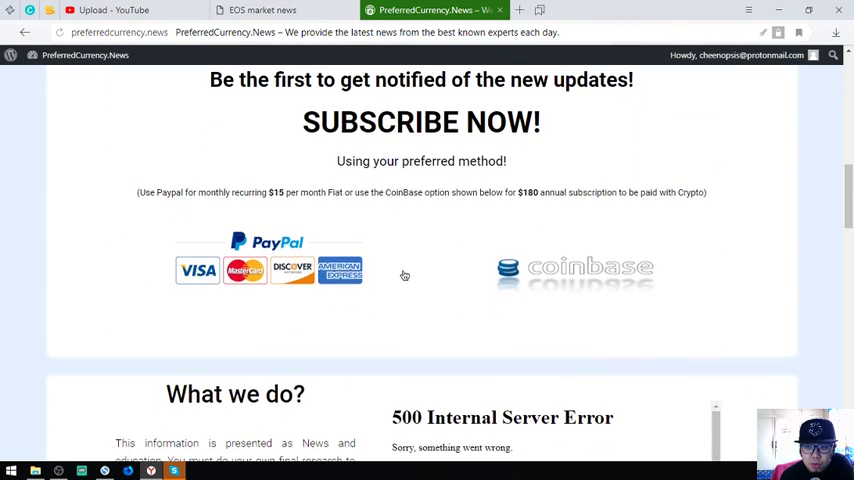
{"action": "scroll", "scroll_direction": "up", "scroll_amount": 3}
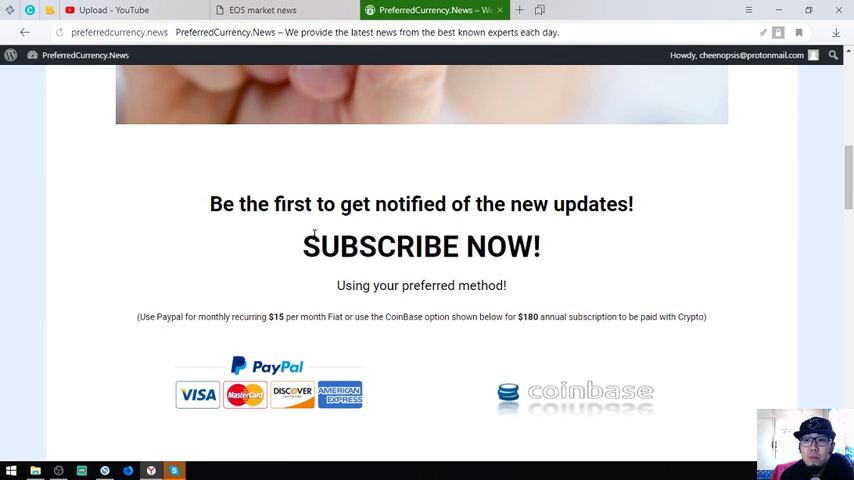
{"action": "scroll", "scroll_direction": "up", "scroll_amount": 3}
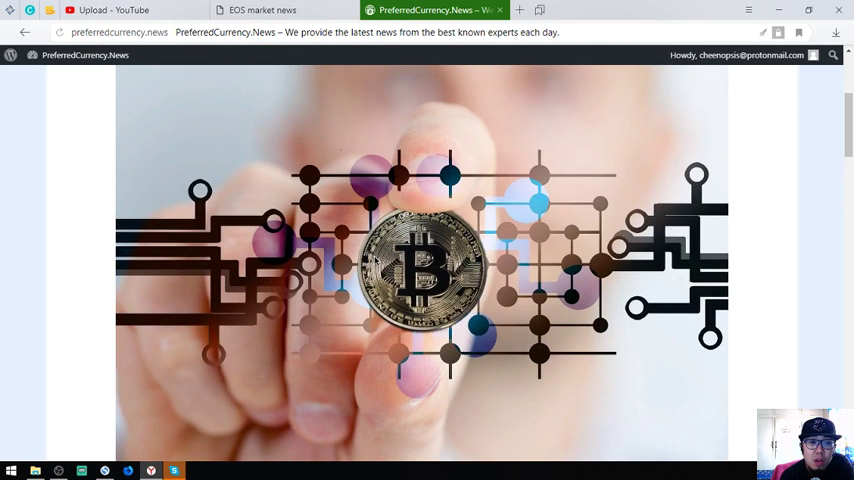
{"action": "scroll", "scroll_direction": "down", "scroll_amount": 3}
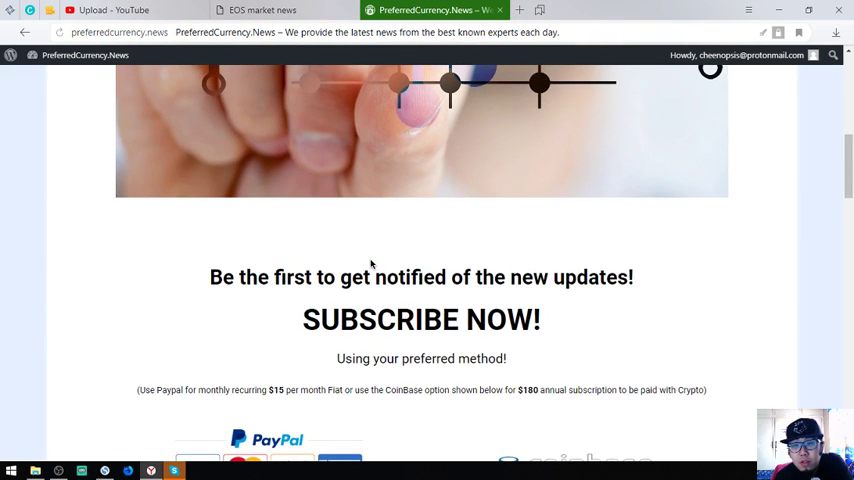
{"action": "mouse_move", "coordinate": [393, 347]}
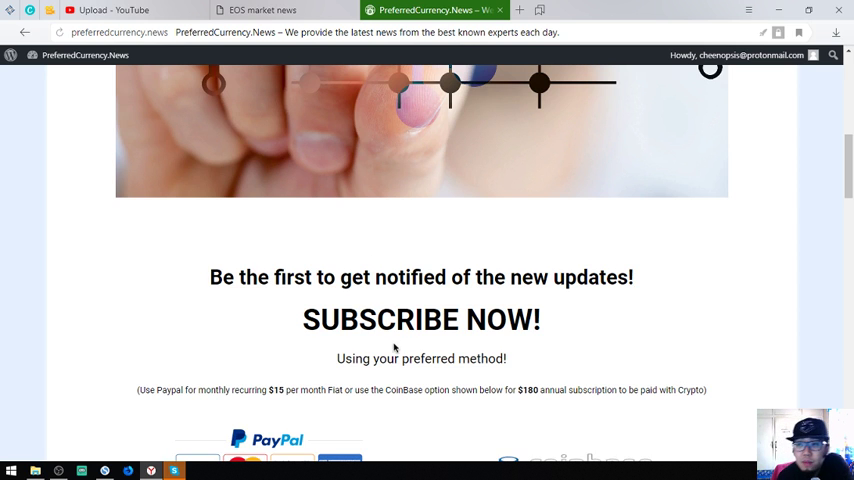
{"action": "mouse_move", "coordinate": [252, 347]}
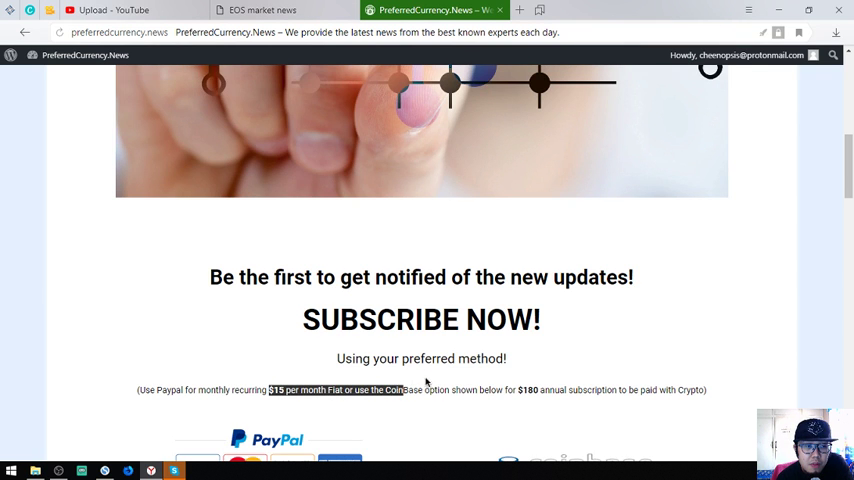
{"action": "left_click", "coordinate": [505, 390]}
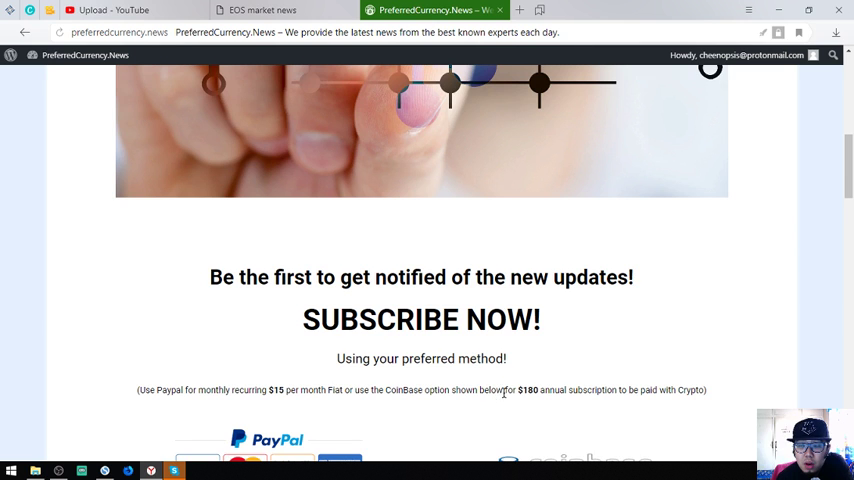
{"action": "scroll", "scroll_direction": "down", "scroll_amount": 3}
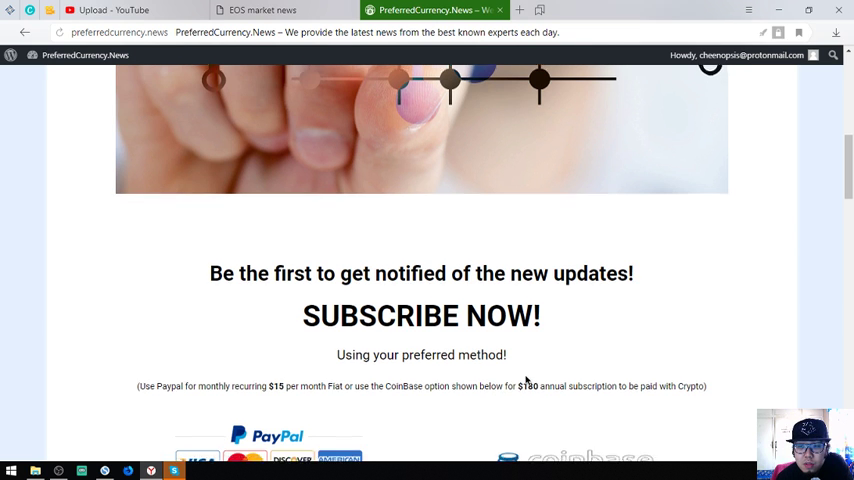
{"action": "scroll", "scroll_direction": "down", "scroll_amount": 3}
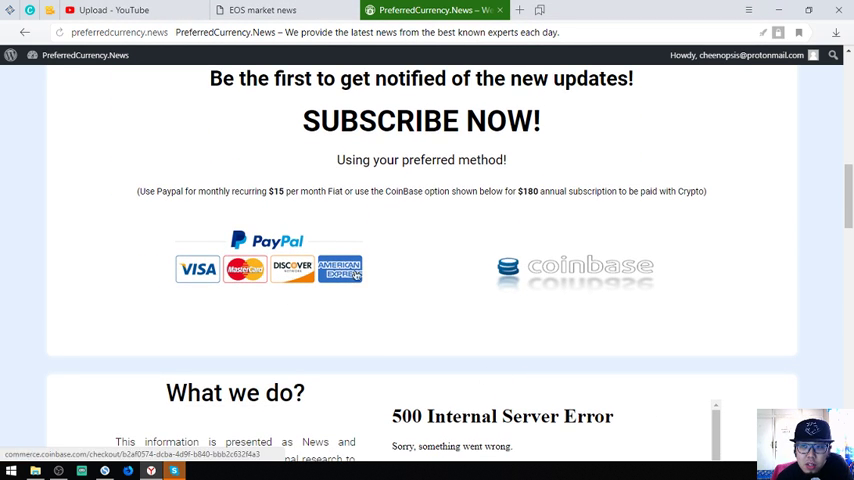
{"action": "scroll", "scroll_direction": "down", "scroll_amount": 3}
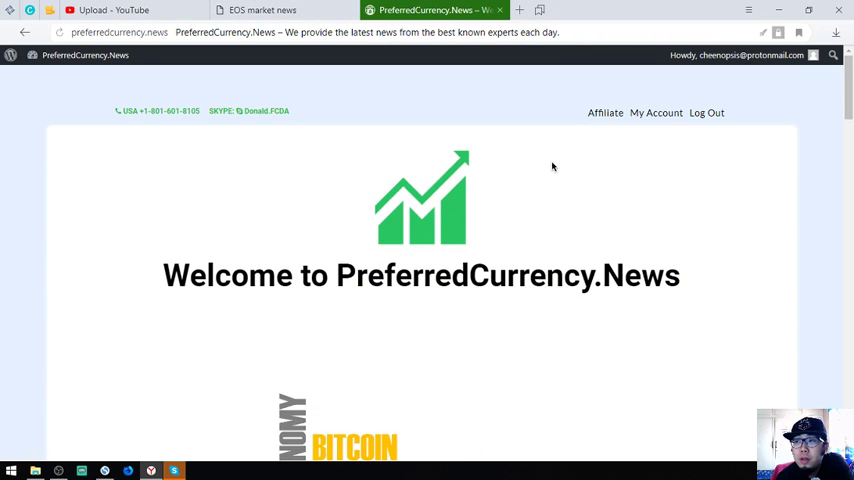
{"action": "mouse_move", "coordinate": [418, 181]}
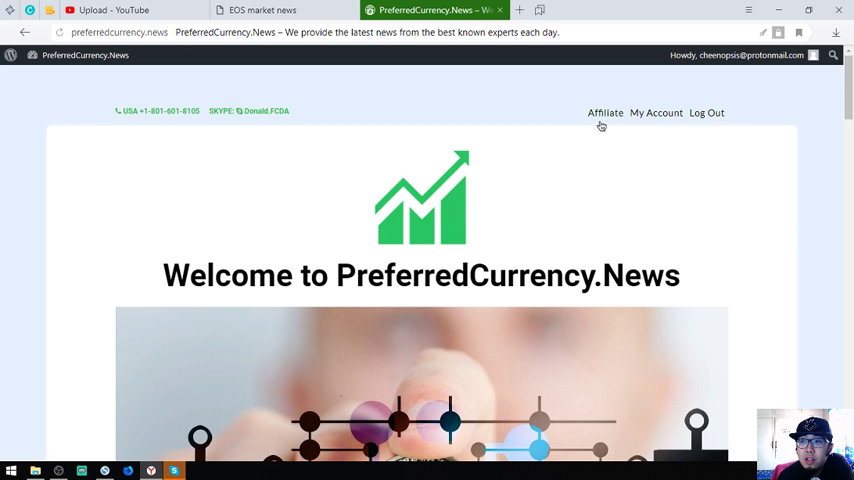
Open Affiliate Home to review the $0.00 balance and traffic stats, then the Overview tab.
{"action": "left_click", "coordinate": [605, 113]}
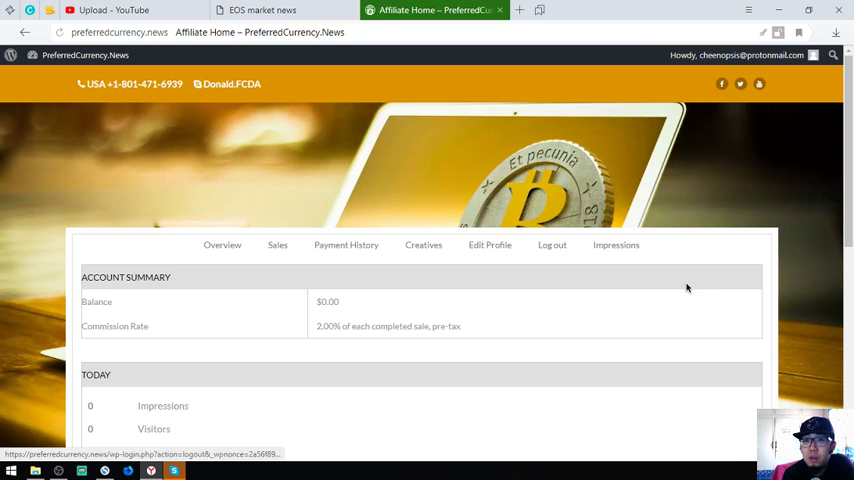
{"action": "scroll", "scroll_direction": "down", "scroll_amount": 3}
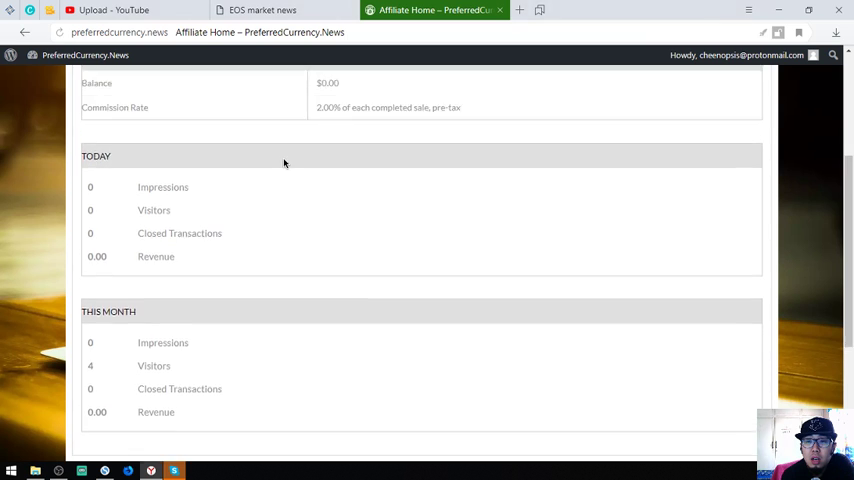
{"action": "scroll", "scroll_direction": "up", "scroll_amount": 3}
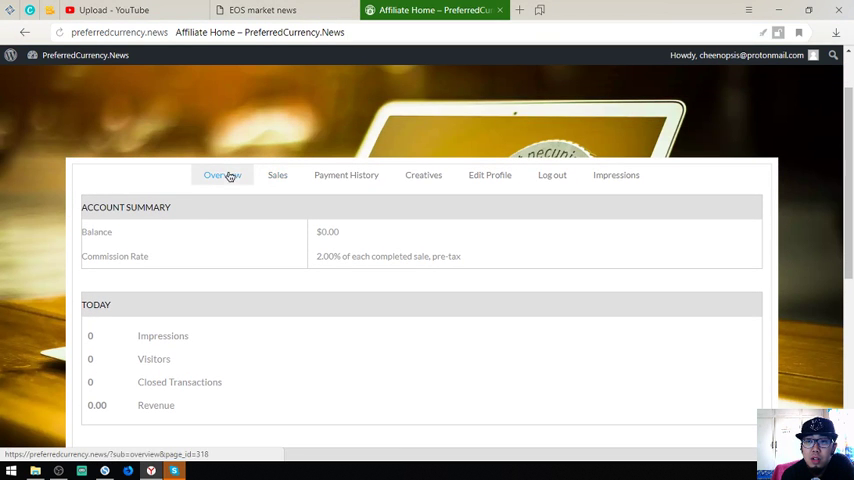
{"action": "left_click", "coordinate": [277, 175]}
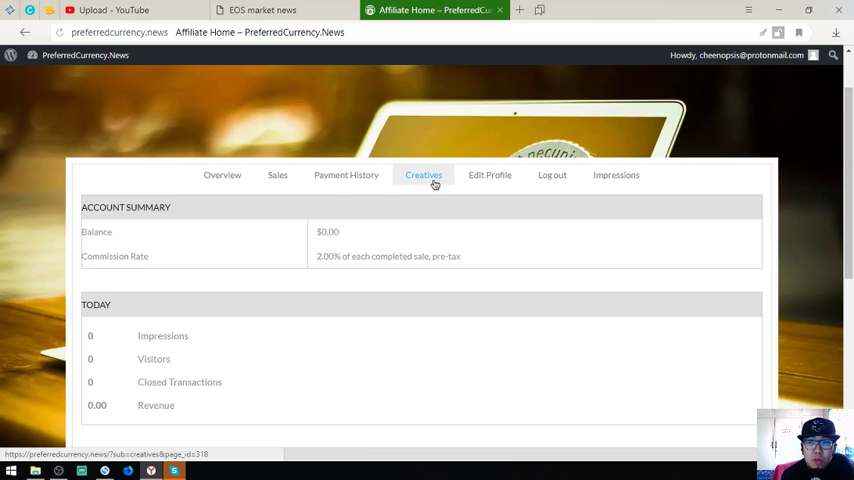
Show the affiliate Creatives page, select the affiliate link, and review the text creatives.
{"action": "left_click", "coordinate": [423, 175]}
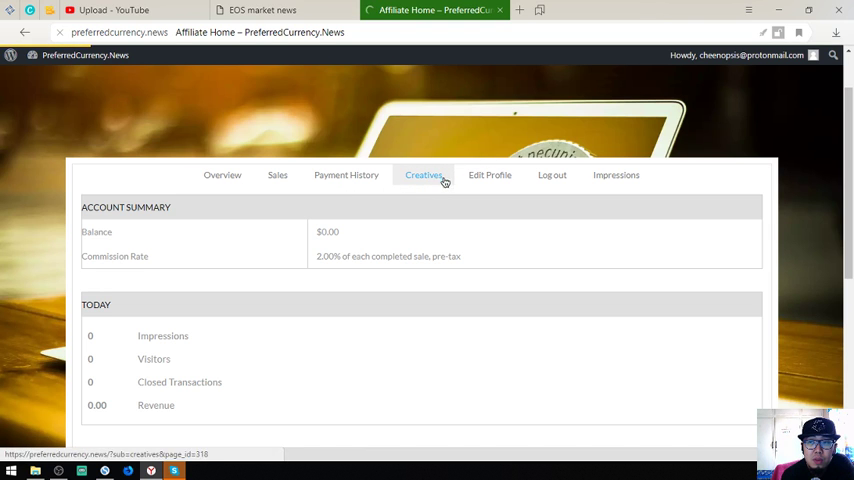
{"action": "left_click", "coordinate": [423, 175]}
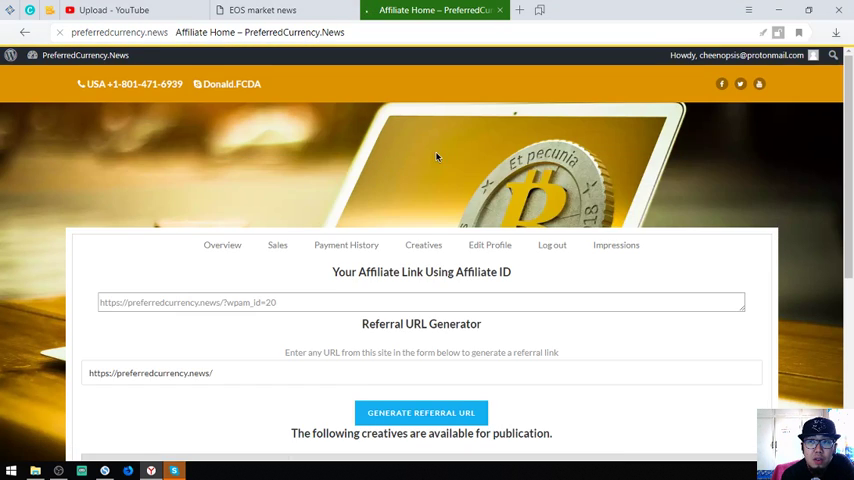
{"action": "left_click", "coordinate": [420, 302]}
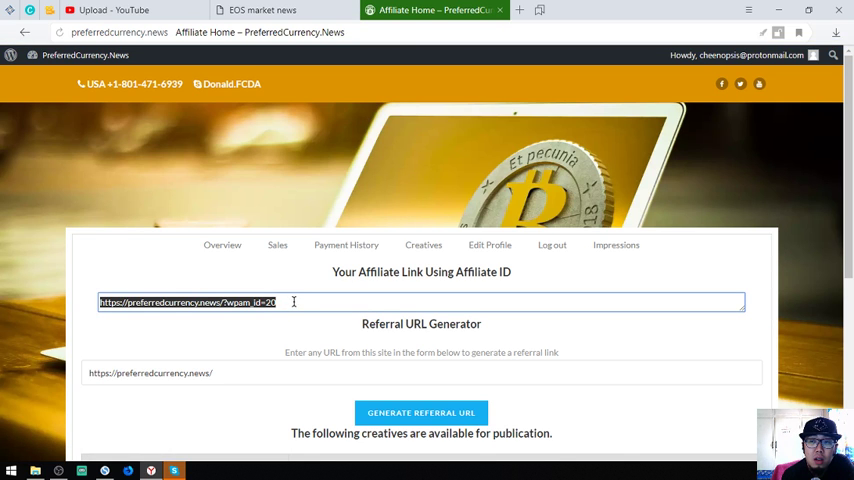
{"action": "mouse_move", "coordinate": [308, 310]}
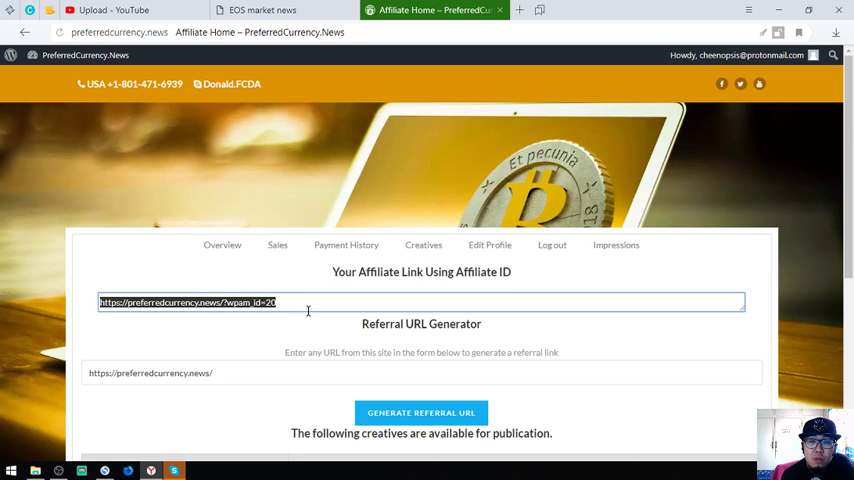
{"action": "mouse_move", "coordinate": [245, 110]}
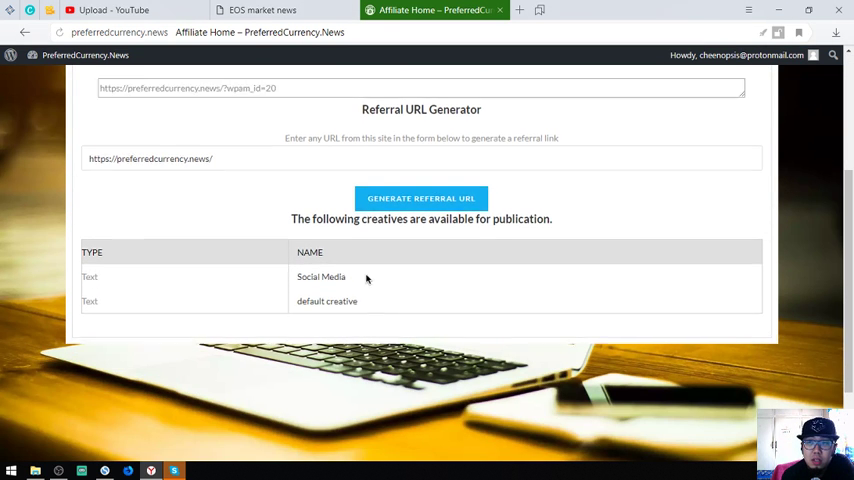
{"action": "scroll", "scroll_direction": "up", "scroll_amount": 3}
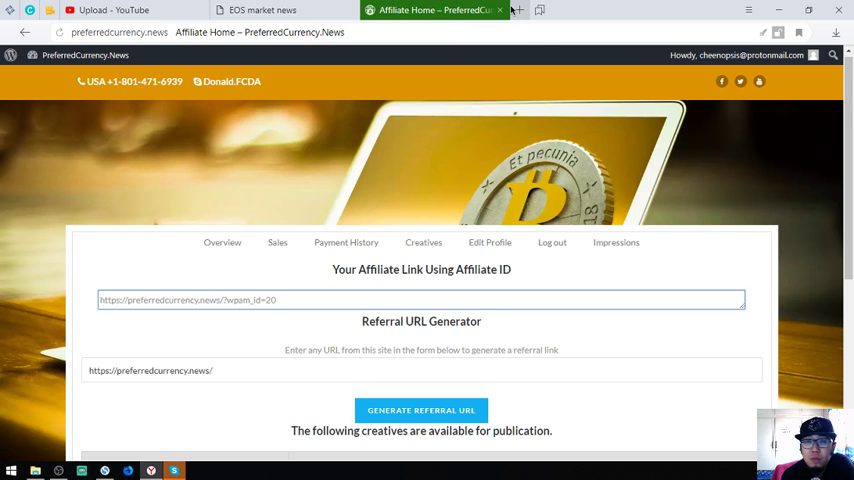
{"action": "mouse_move", "coordinate": [410, 131]}
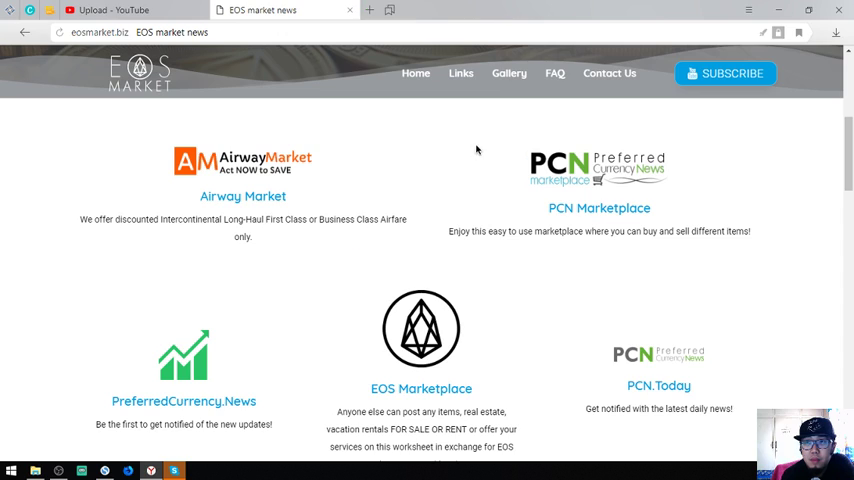
Open EOS Drops from Other useful links, scroll its airdrop token table, then close it.
{"action": "scroll", "scroll_direction": "down", "scroll_amount": 3}
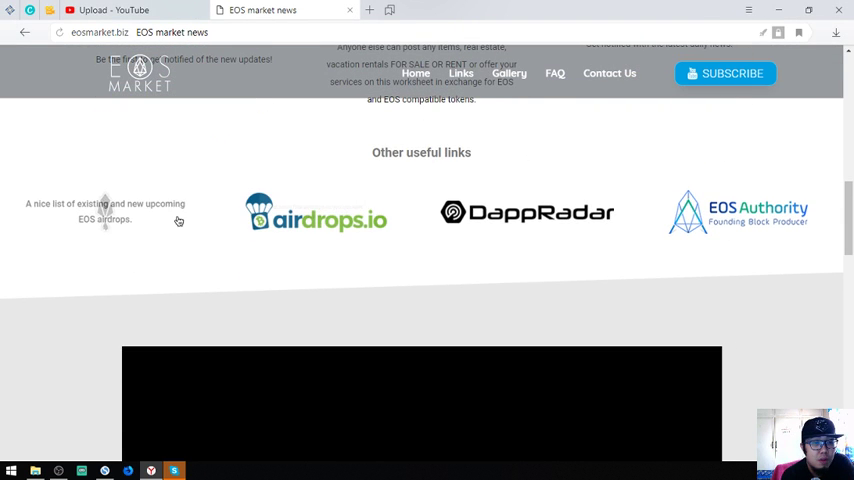
{"action": "left_click", "coordinate": [315, 212]}
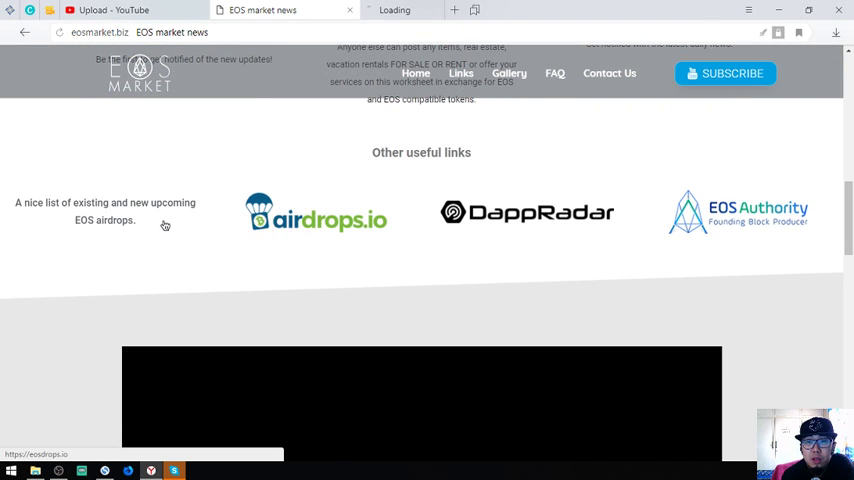
{"action": "left_click", "coordinate": [104, 220]}
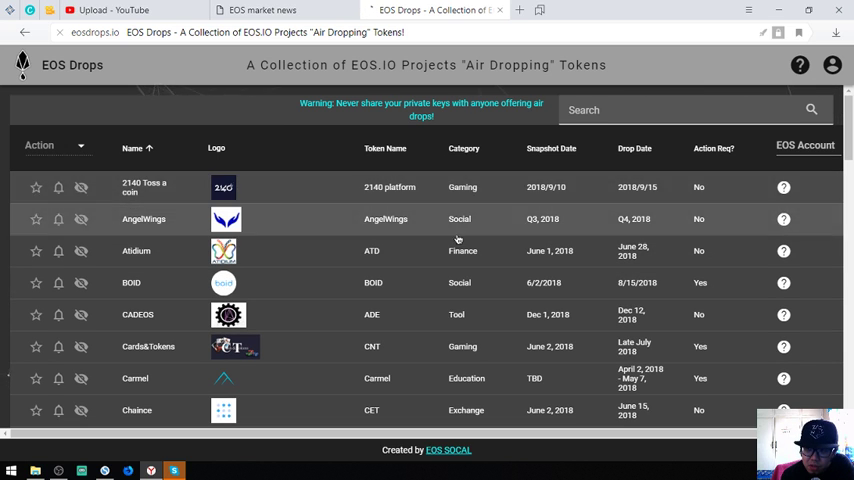
{"action": "scroll", "scroll_direction": "down", "scroll_amount": 3}
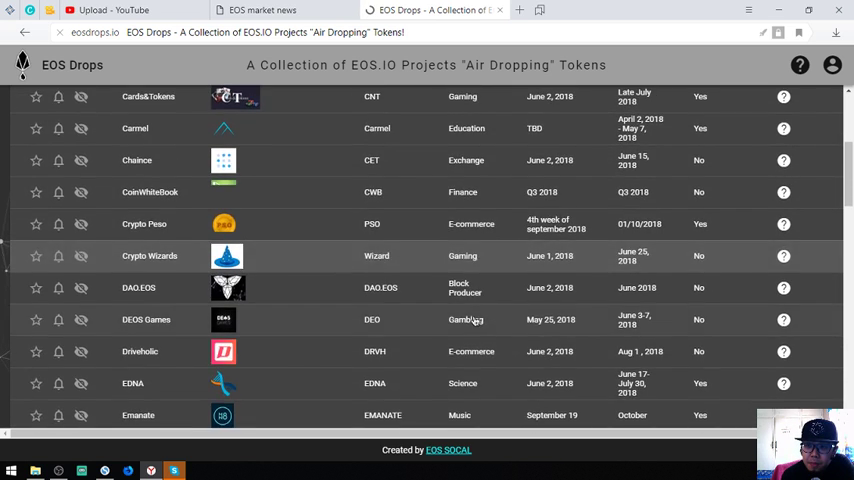
{"action": "scroll", "scroll_direction": "down", "scroll_amount": 3}
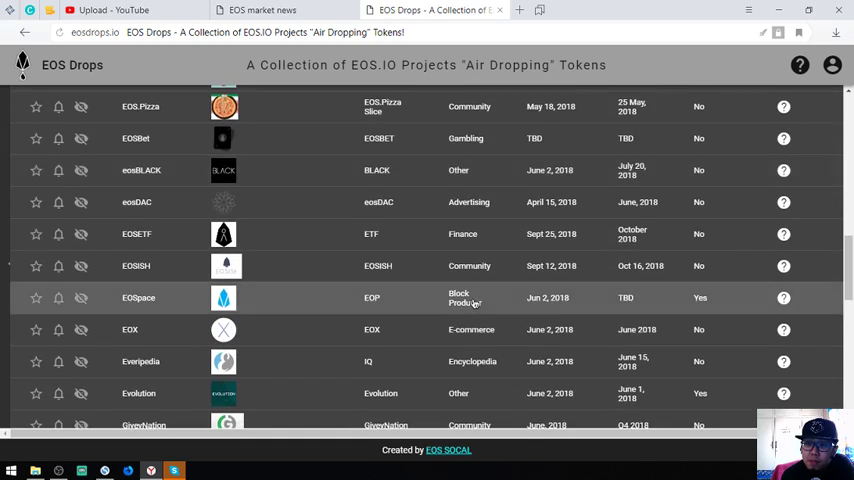
{"action": "scroll", "scroll_direction": "up", "scroll_amount": 3}
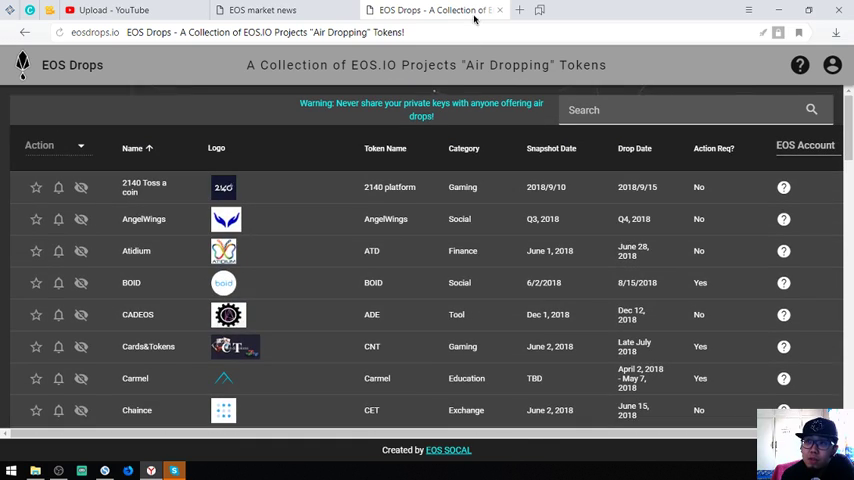
{"action": "left_click", "coordinate": [263, 10]}
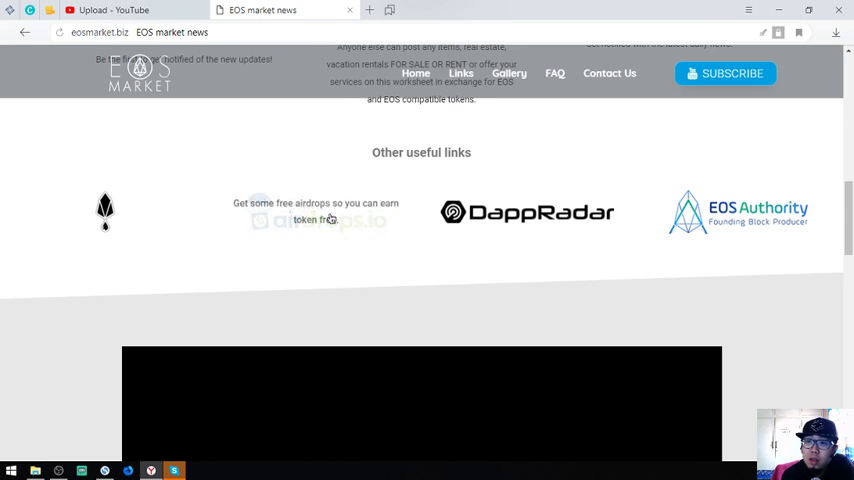
Open airdrops.io from EOS Market and scroll through its Latest Airdrops campaign cards.
{"action": "left_click", "coordinate": [316, 210]}
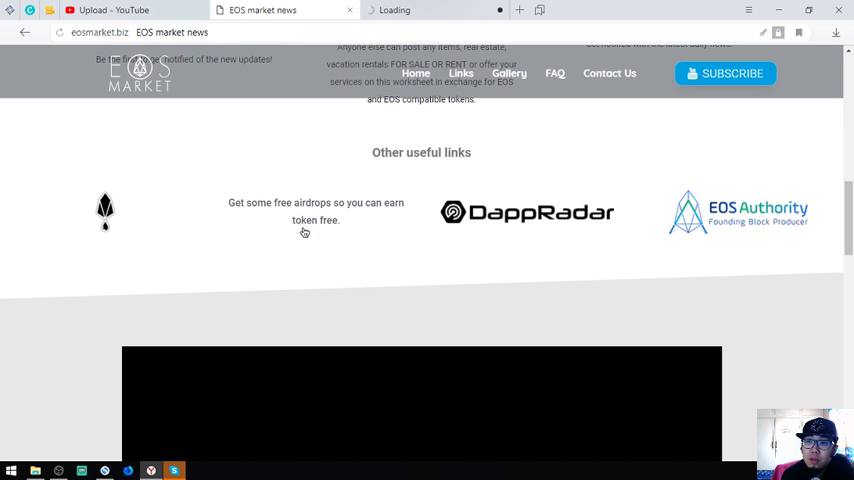
{"action": "left_click", "coordinate": [316, 211]}
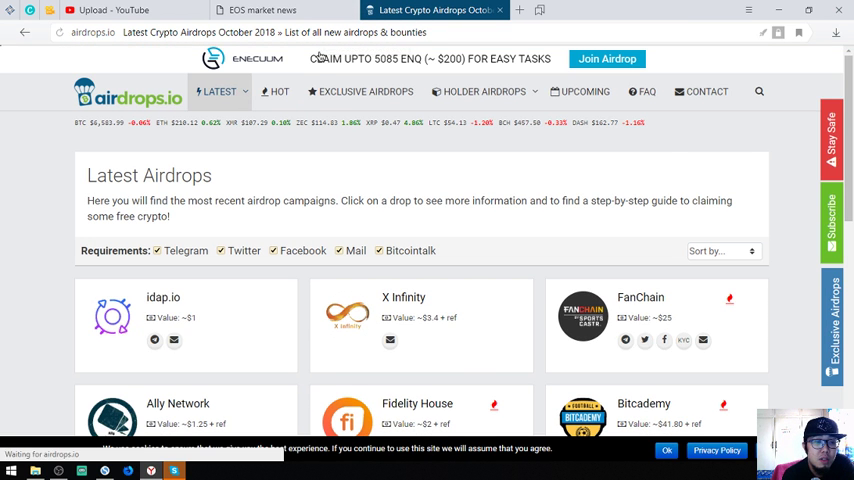
{"action": "mouse_move", "coordinate": [280, 91]}
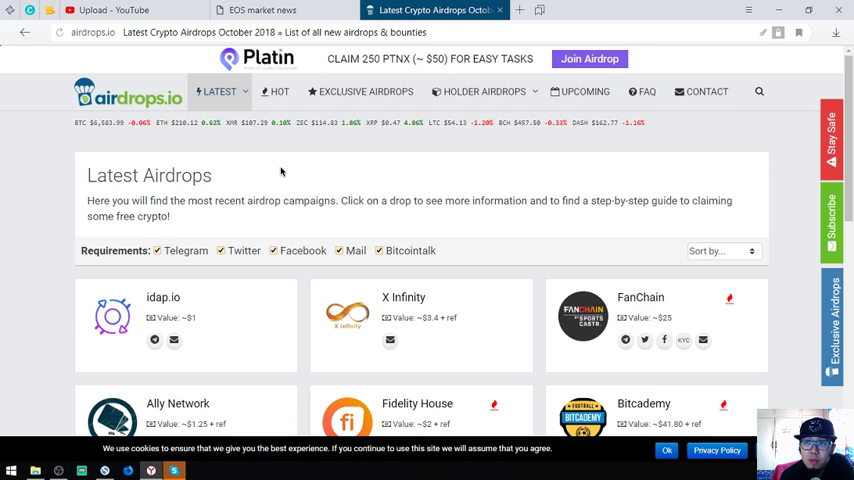
{"action": "scroll", "scroll_direction": "down", "scroll_amount": 3}
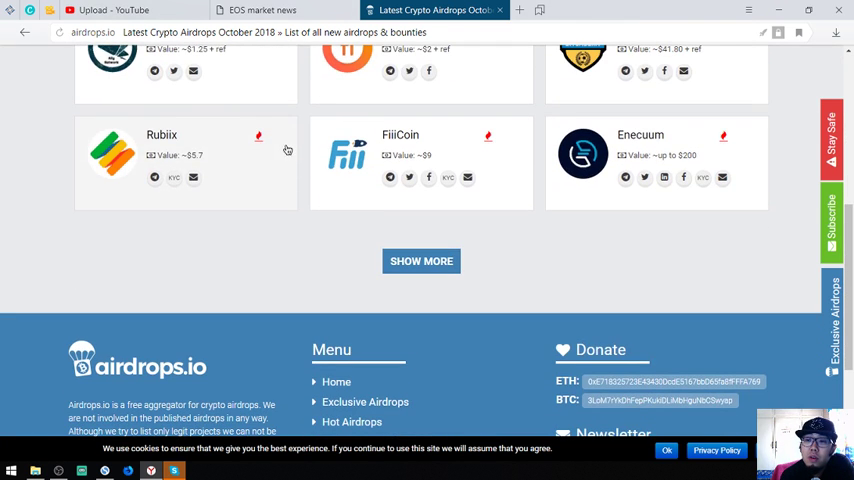
{"action": "scroll", "scroll_direction": "up", "scroll_amount": 3}
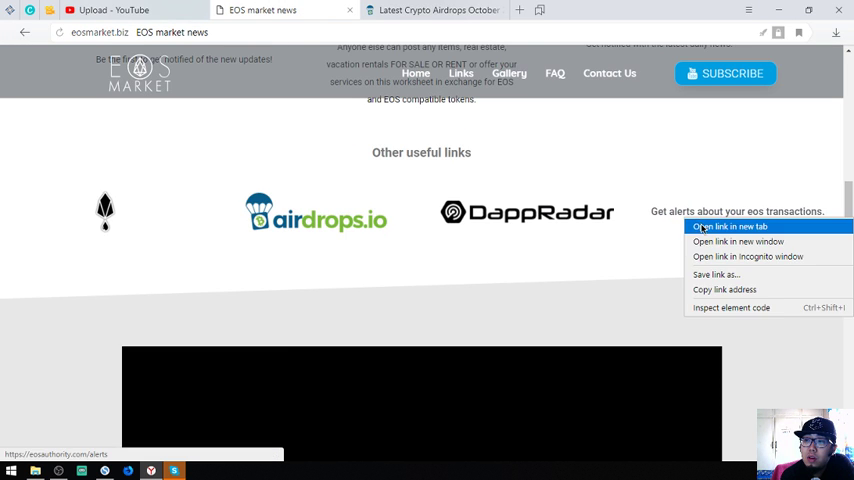
Open EOS Authority's transaction alerts page in a new tab, scroll to its sign-up form, then close it.
{"action": "left_click", "coordinate": [729, 226]}
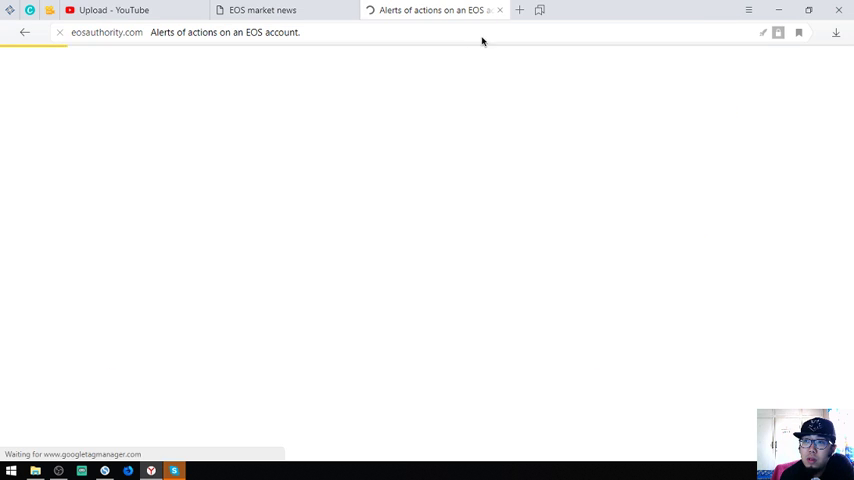
{"action": "left_click", "coordinate": [343, 32]}
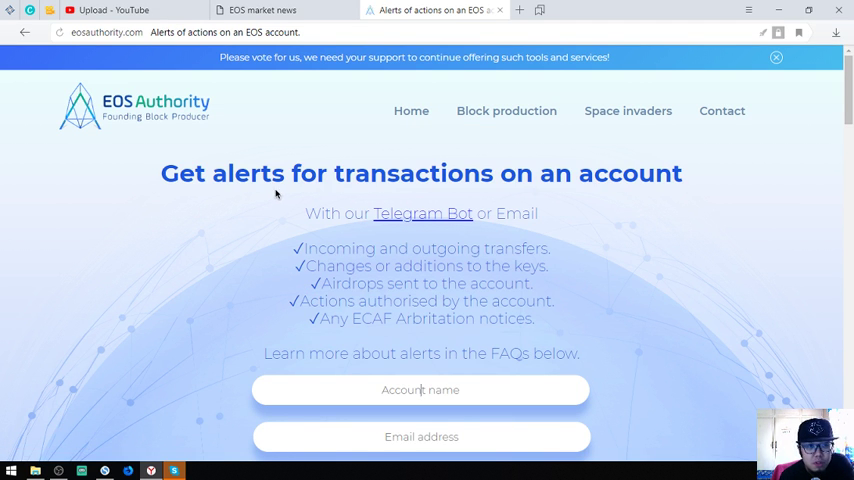
{"action": "mouse_move", "coordinate": [453, 285]}
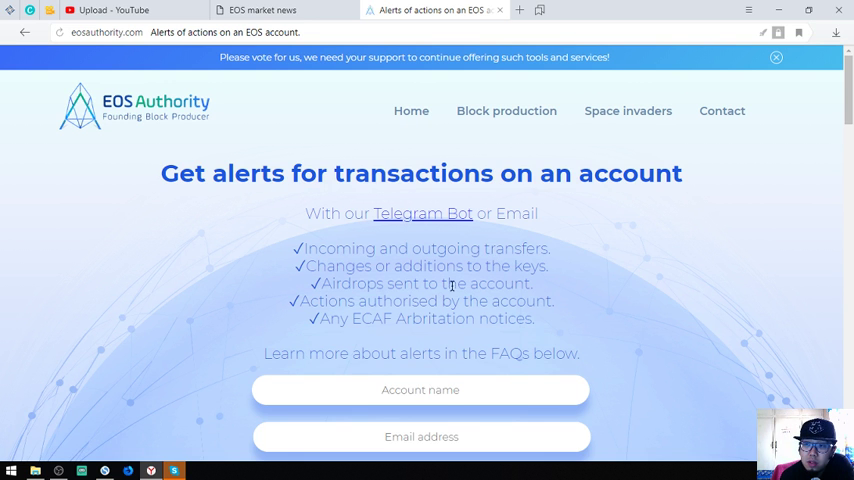
{"action": "scroll", "scroll_direction": "down", "scroll_amount": 3}
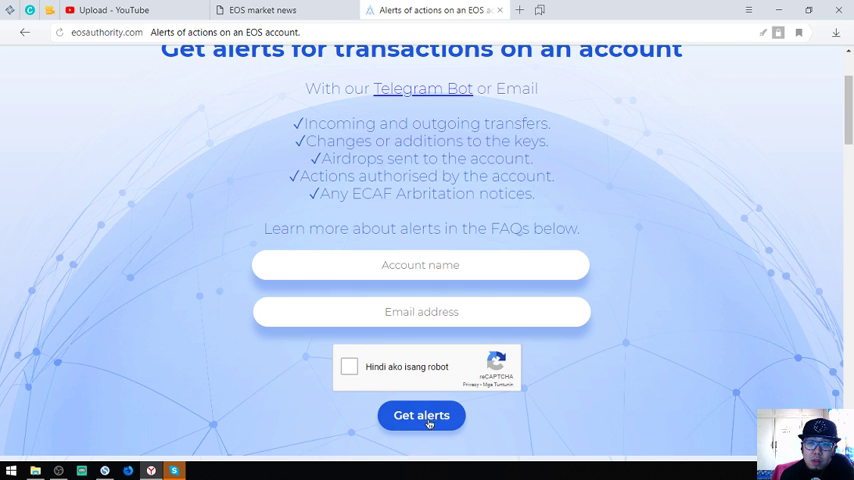
{"action": "left_click", "coordinate": [420, 264]}
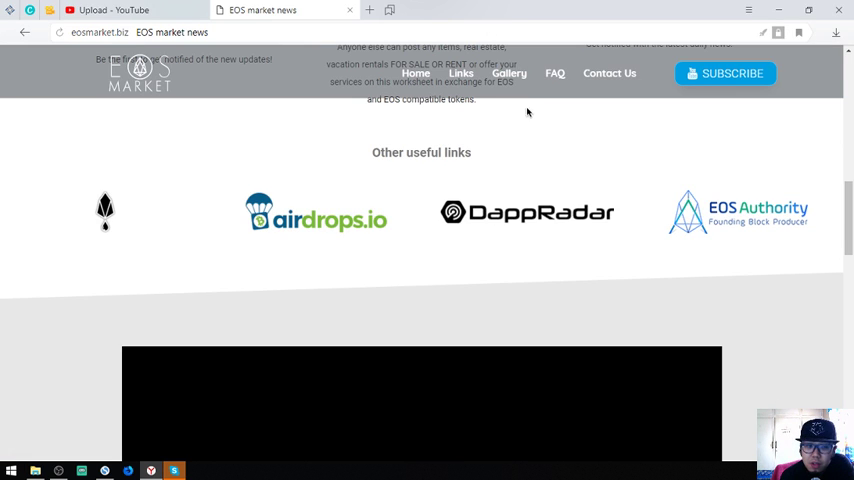
Open DappRadar's EOS dapps list, toggle the All Dapps ranking, and open BLACKJACK - EOS Poker.
{"action": "left_click", "coordinate": [526, 212]}
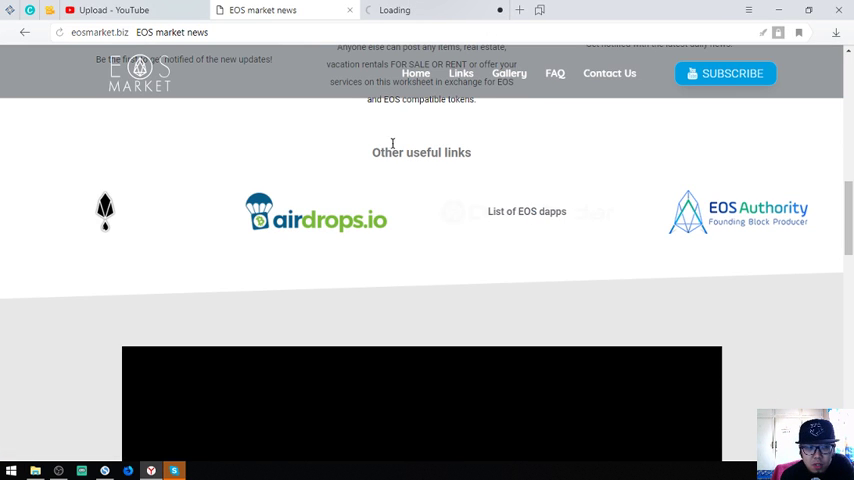
{"action": "left_click", "coordinate": [526, 211]}
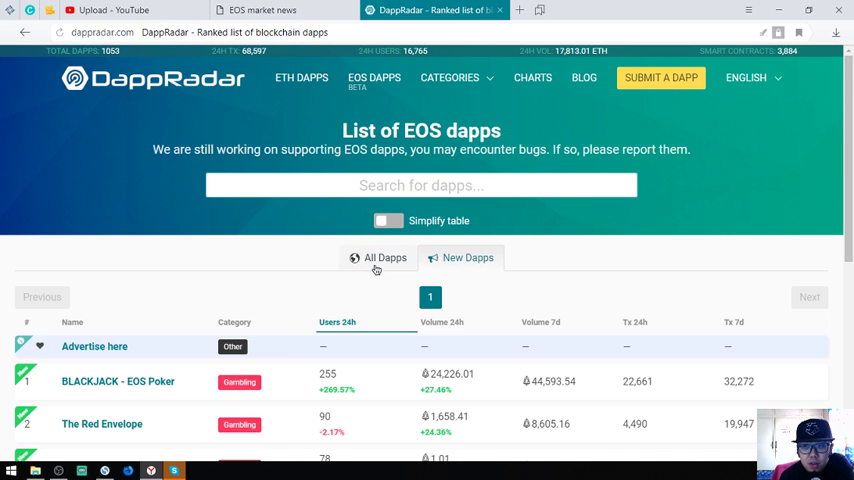
{"action": "left_click", "coordinate": [385, 257]}
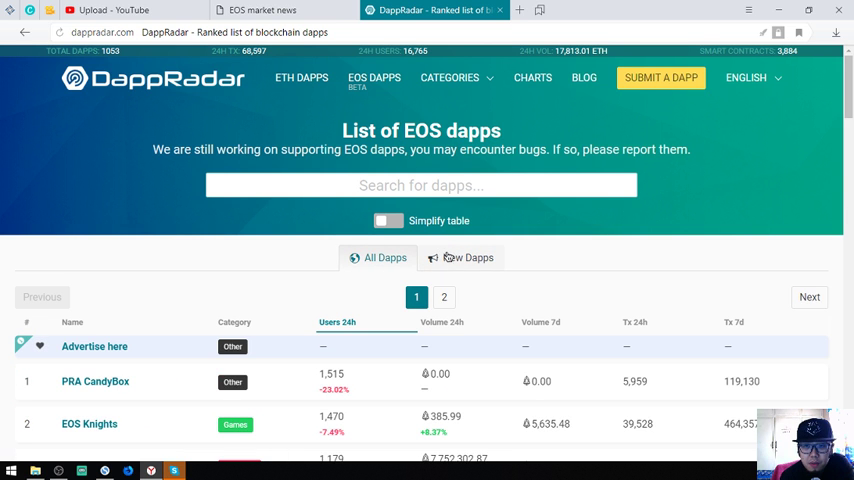
{"action": "scroll", "scroll_direction": "down", "scroll_amount": 3}
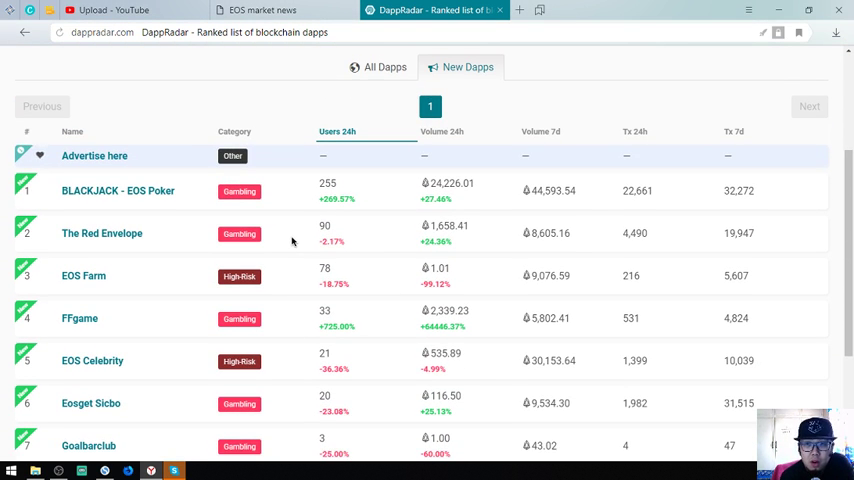
{"action": "mouse_move", "coordinate": [342, 149]}
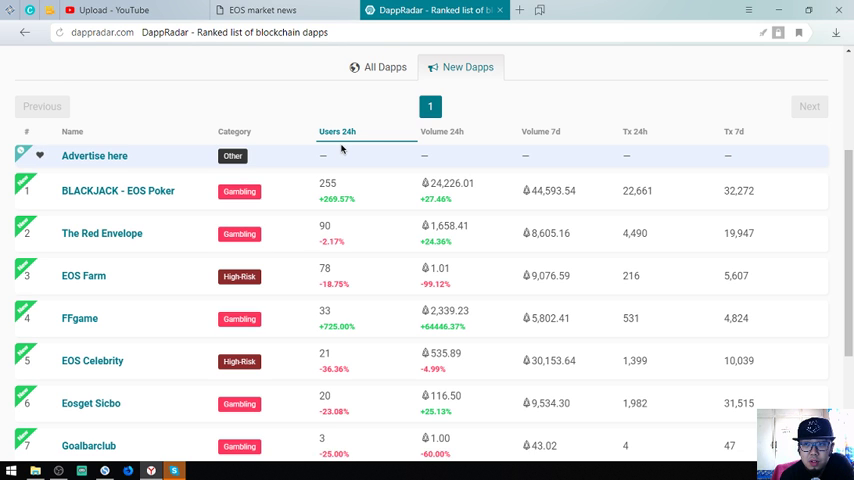
{"action": "mouse_move", "coordinate": [340, 147]}
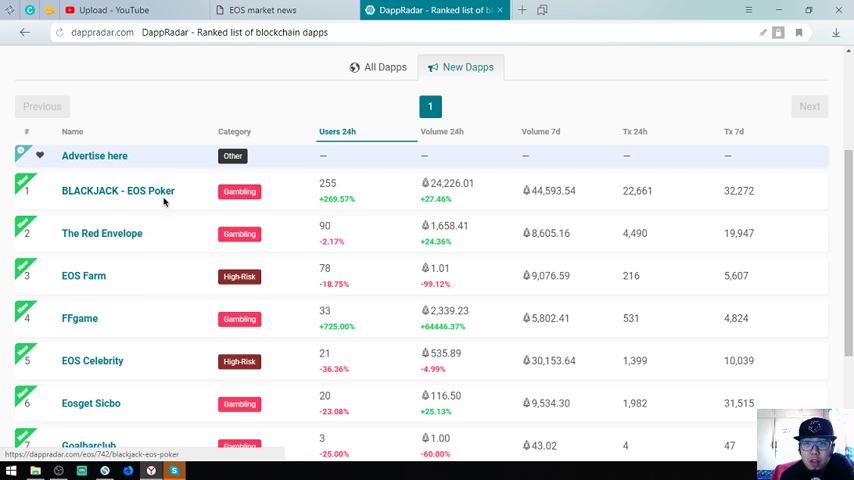
{"action": "left_click", "coordinate": [118, 191]}
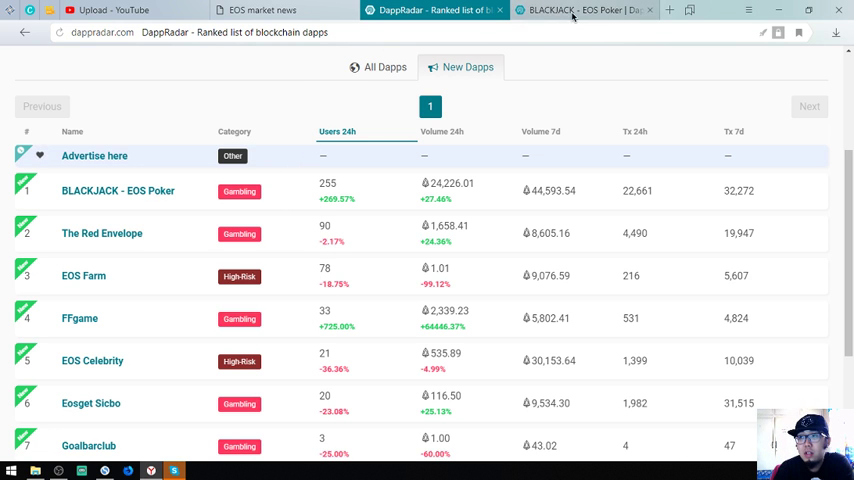
{"action": "left_click", "coordinate": [580, 10]}
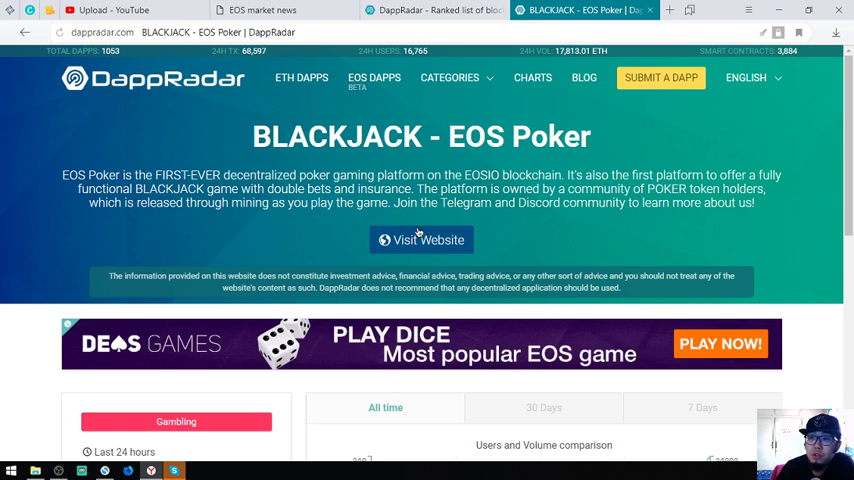
Visit the EOS Poker game website and dismiss the CPU shortage notice.
{"action": "left_click", "coordinate": [420, 240]}
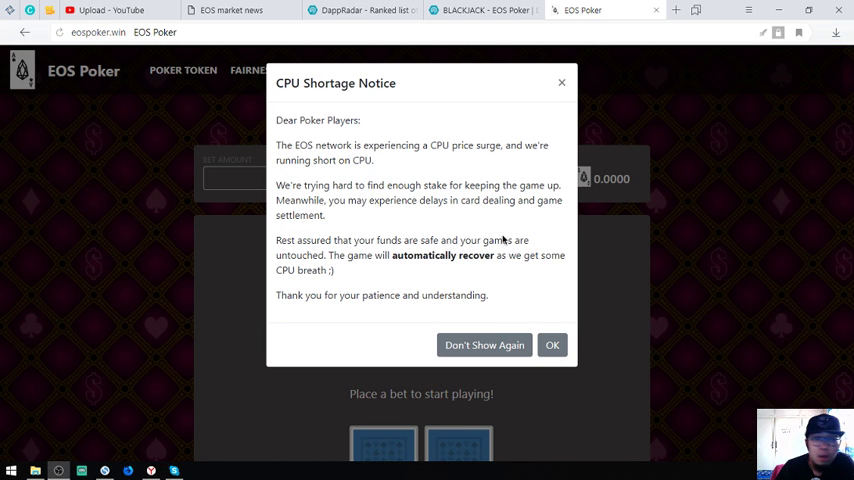
{"action": "mouse_move", "coordinate": [326, 173]}
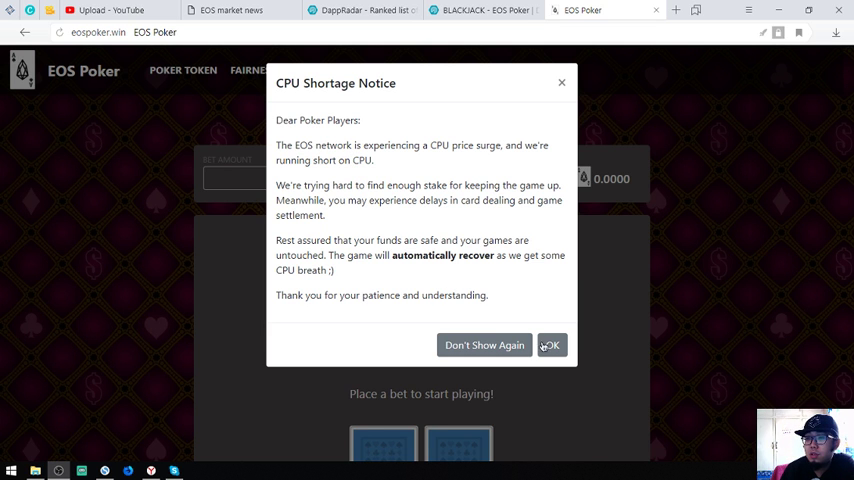
{"action": "left_click", "coordinate": [551, 345]}
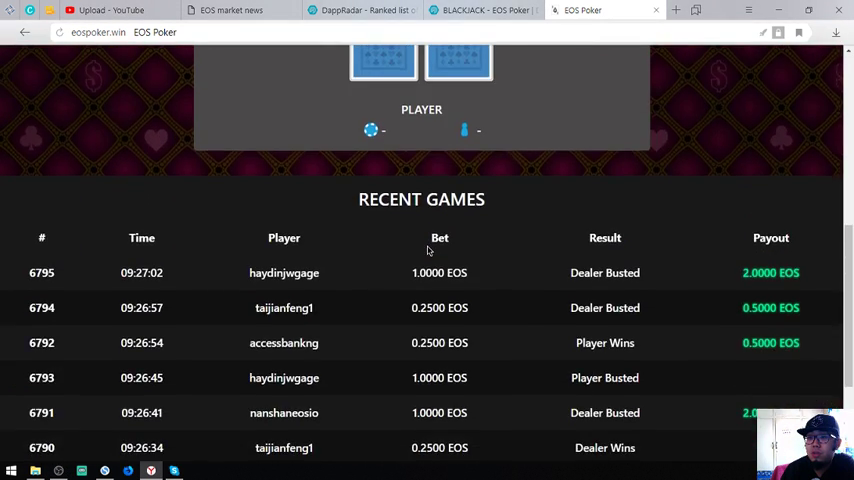
{"action": "scroll", "scroll_direction": "up", "scroll_amount": 3}
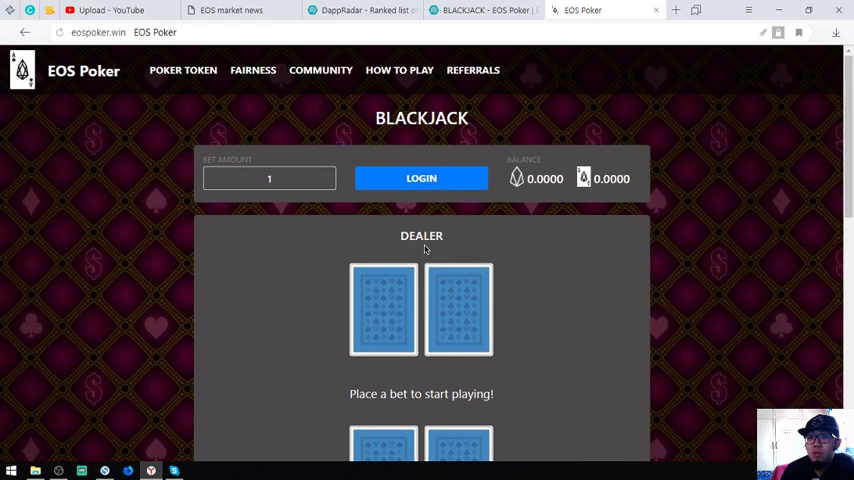
{"action": "mouse_move", "coordinate": [163, 82]}
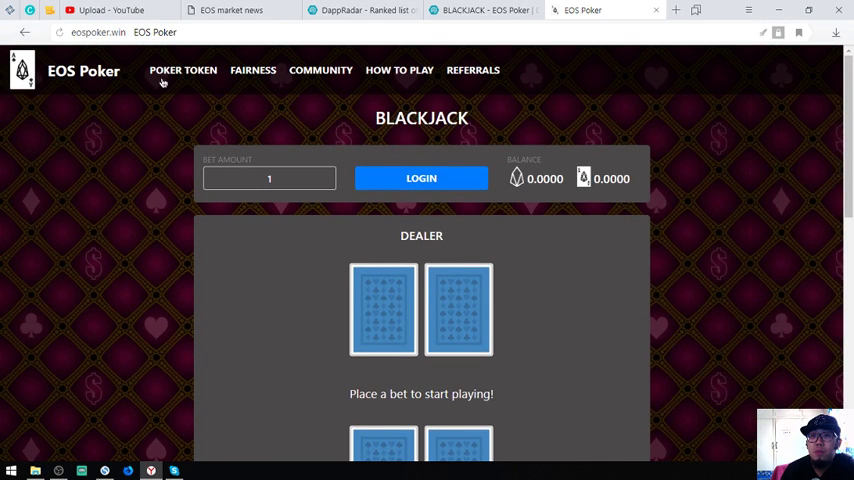
View and close the Blackjack rules and payouts, then return to DappRadar.
{"action": "left_click", "coordinate": [399, 70]}
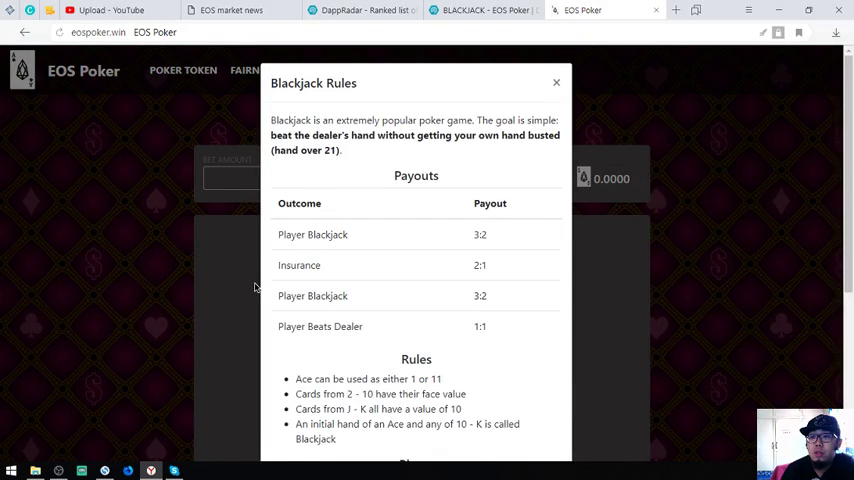
{"action": "left_click", "coordinate": [556, 82]}
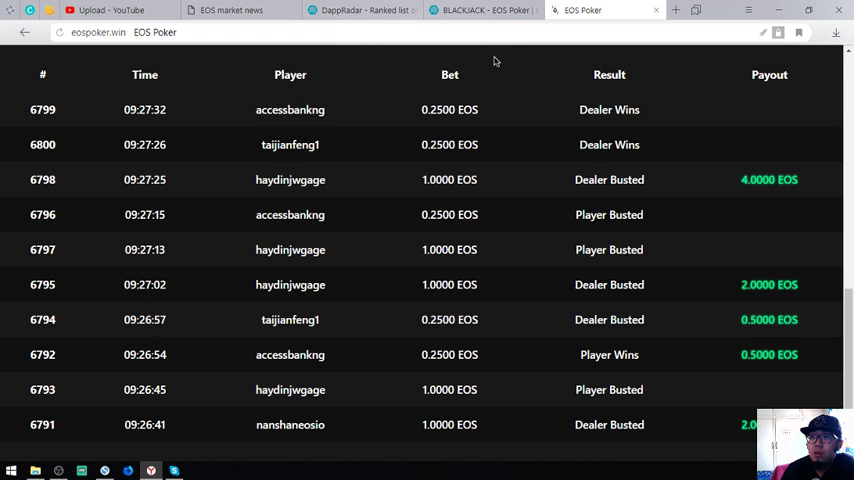
{"action": "left_click", "coordinate": [485, 10]}
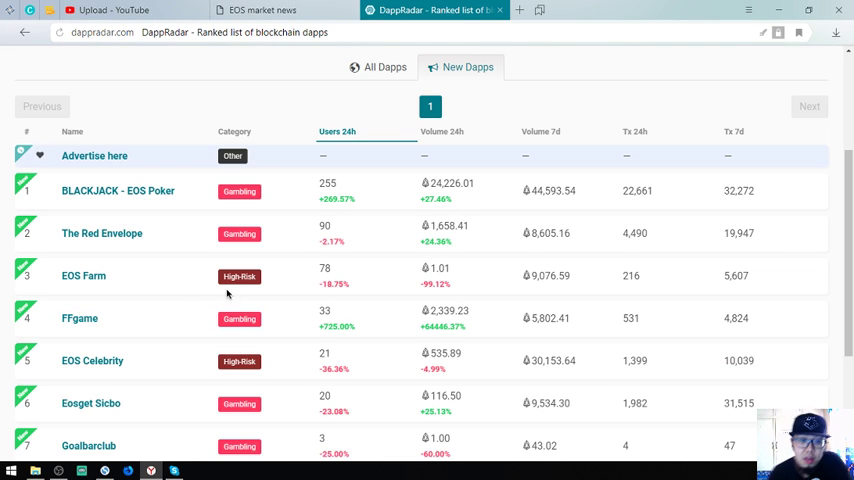
Show DappRadar's All Dapps EOS ranking and open EOS Knights in a background tab.
{"action": "scroll", "scroll_direction": "up", "scroll_amount": 3}
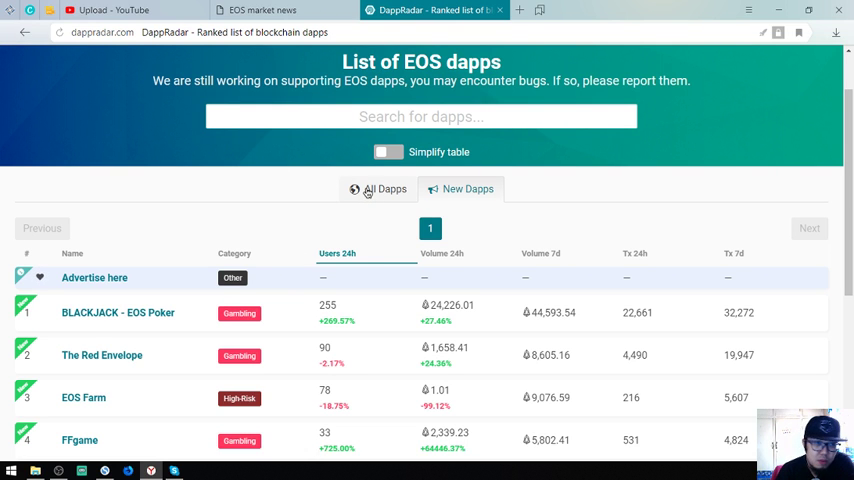
{"action": "left_click", "coordinate": [385, 189]}
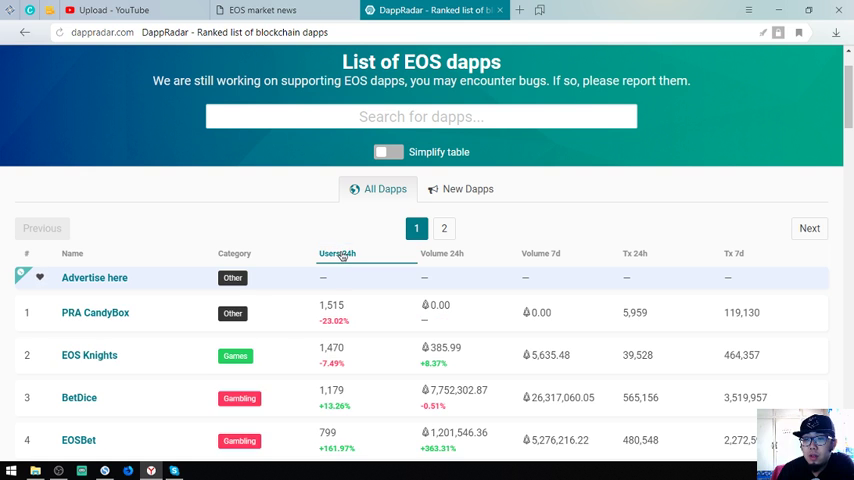
{"action": "scroll", "scroll_direction": "down", "scroll_amount": 3}
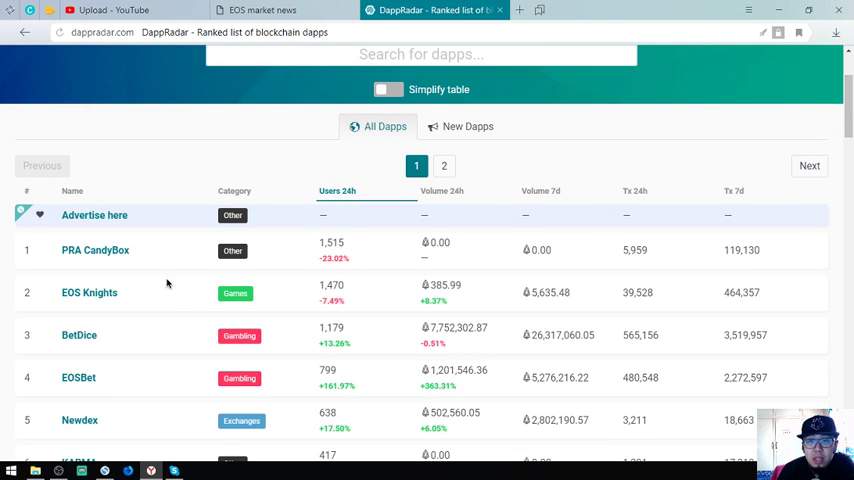
{"action": "mouse_move", "coordinate": [89, 292]}
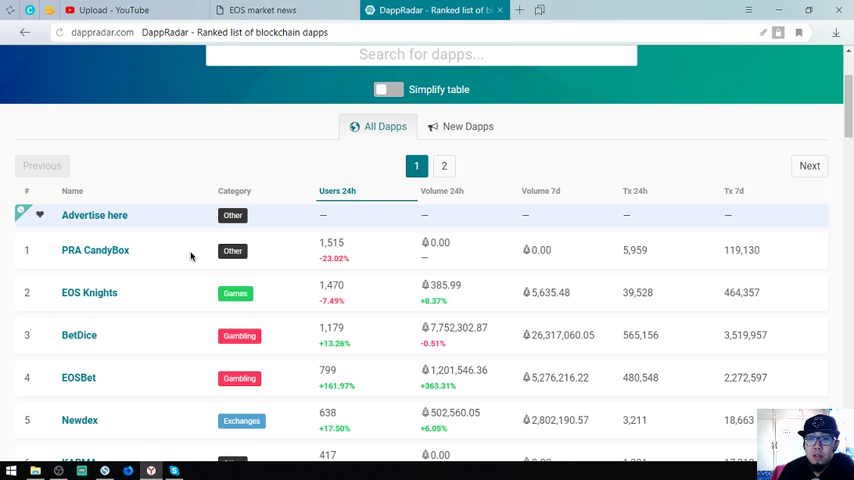
{"action": "double_click", "coordinate": [89, 292]}
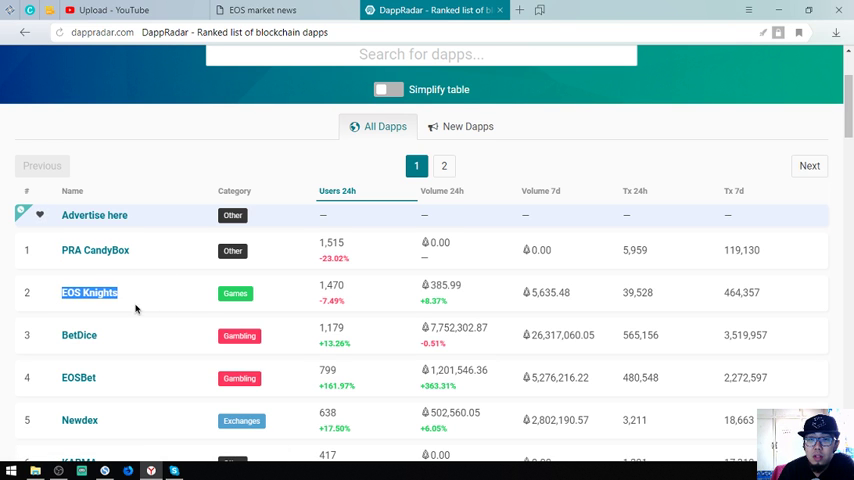
{"action": "left_click", "coordinate": [89, 292]}
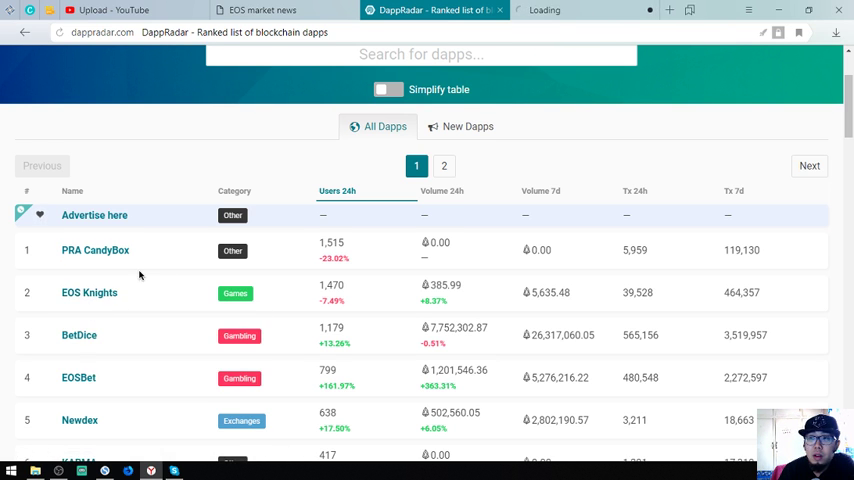
{"action": "left_click", "coordinate": [89, 292]}
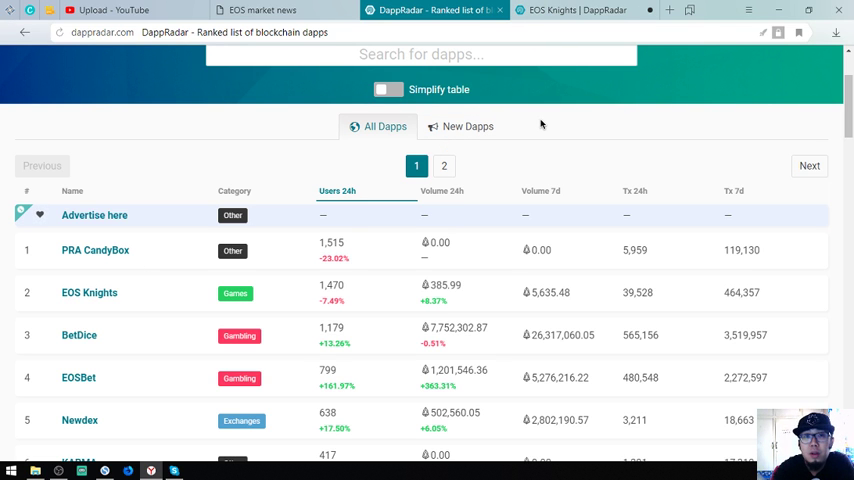
Visit eosknights.io, scroll through its features, milestones and partners, then close the tab.
{"action": "left_click", "coordinate": [575, 10]}
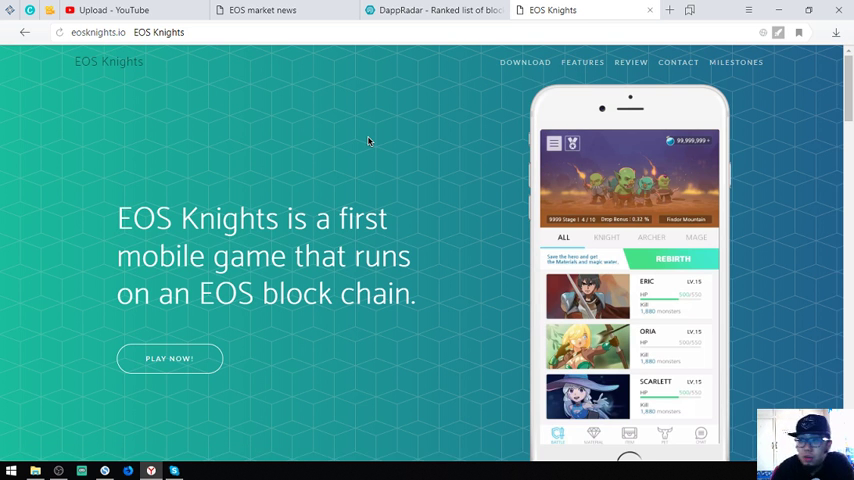
{"action": "scroll", "scroll_direction": "down", "scroll_amount": 3}
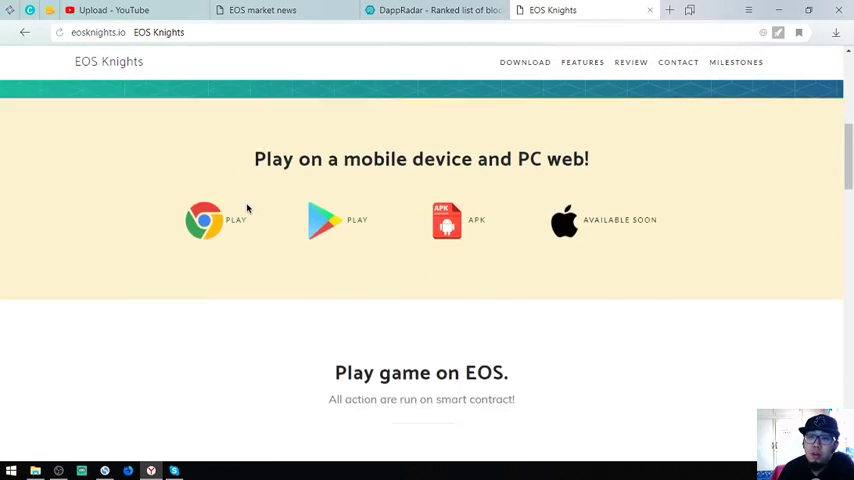
{"action": "scroll", "scroll_direction": "down", "scroll_amount": 3}
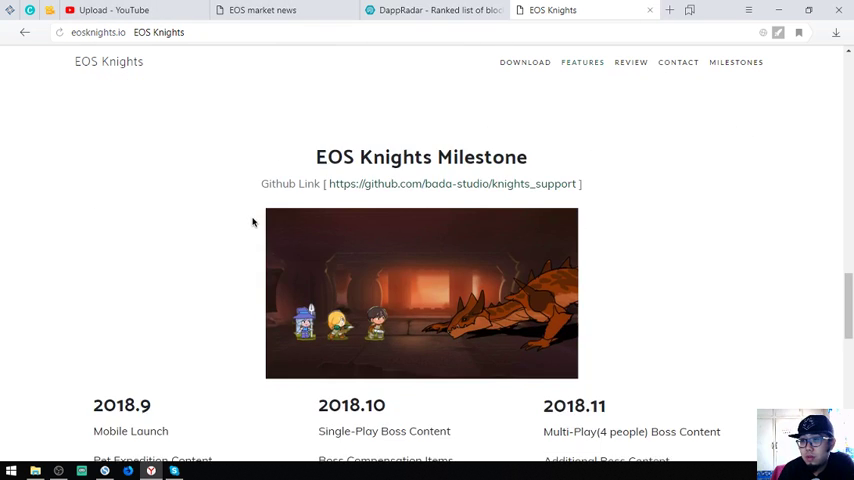
{"action": "scroll", "scroll_direction": "down", "scroll_amount": 3}
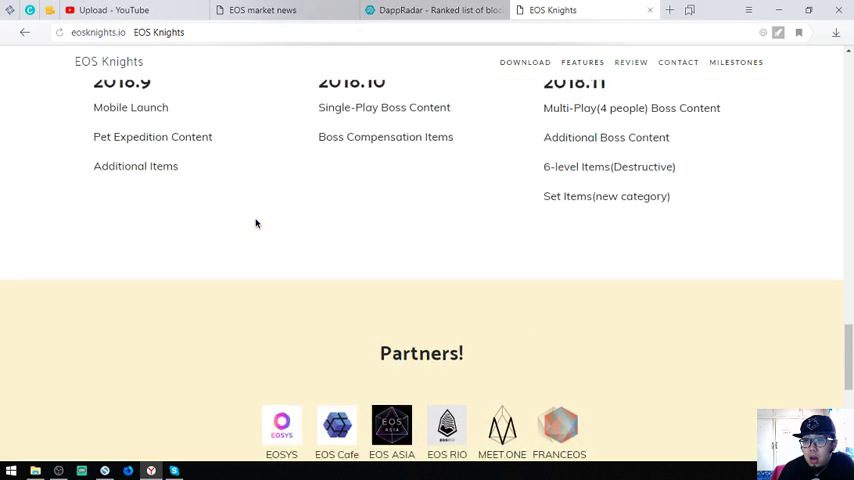
{"action": "scroll", "scroll_direction": "up", "scroll_amount": 3}
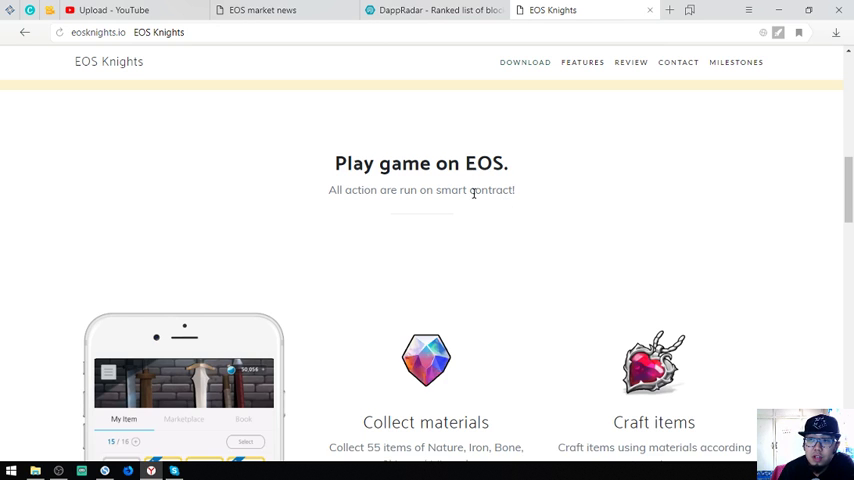
{"action": "scroll", "scroll_direction": "down", "scroll_amount": 3}
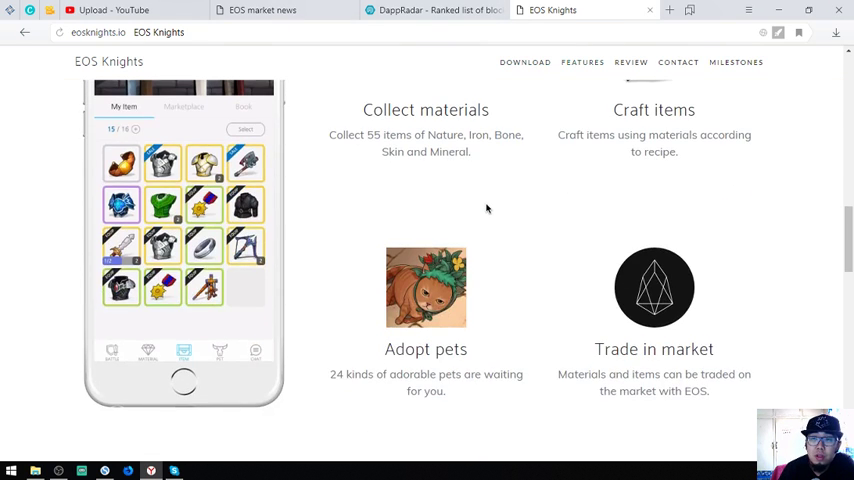
{"action": "scroll", "scroll_direction": "up", "scroll_amount": 3}
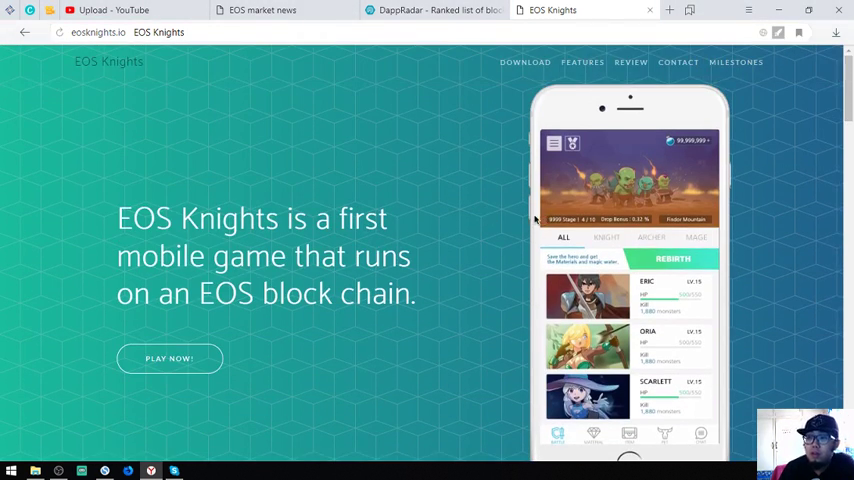
{"action": "left_click", "coordinate": [432, 10]}
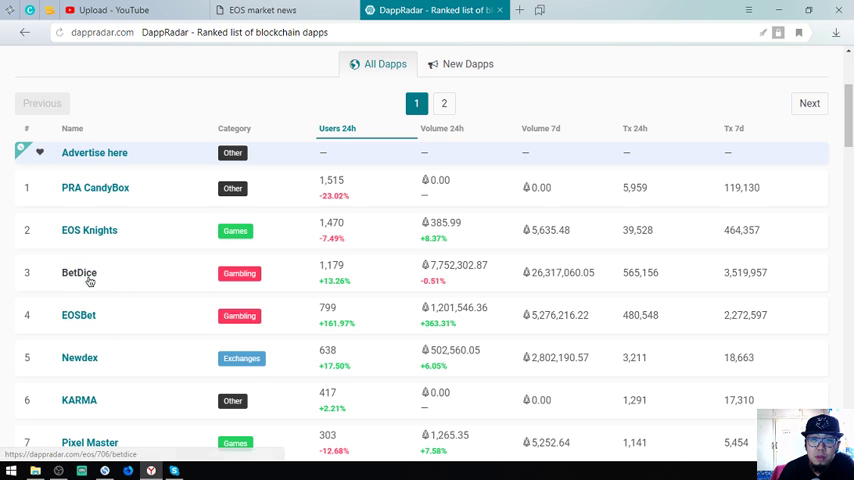
{"action": "mouse_move", "coordinate": [168, 355]}
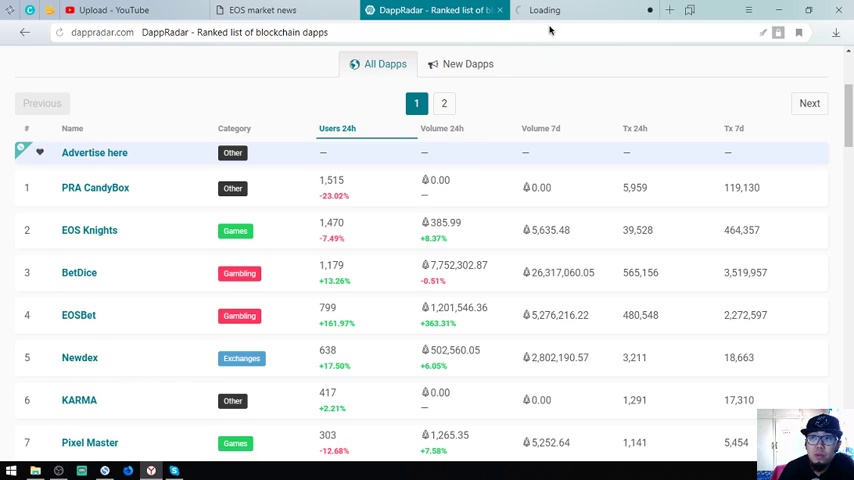
Switch to Newdex's DappRadar listing and open the exchange's official website.
{"action": "left_click", "coordinate": [79, 357]}
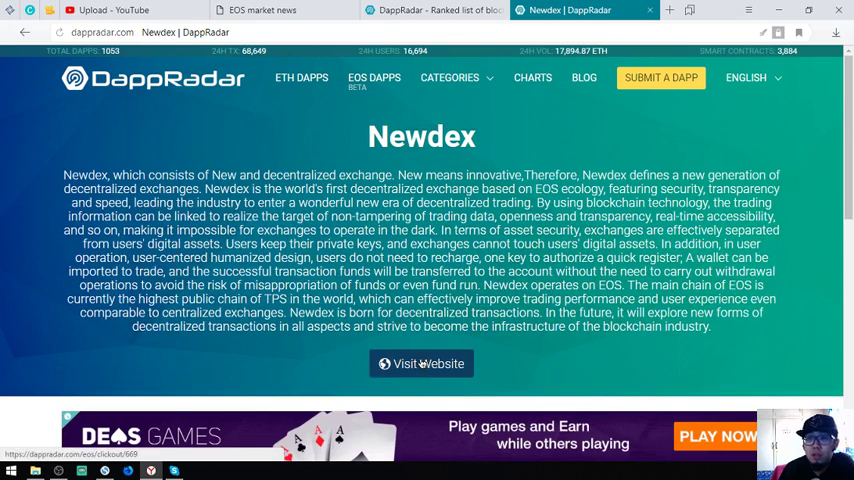
{"action": "left_click", "coordinate": [421, 363]}
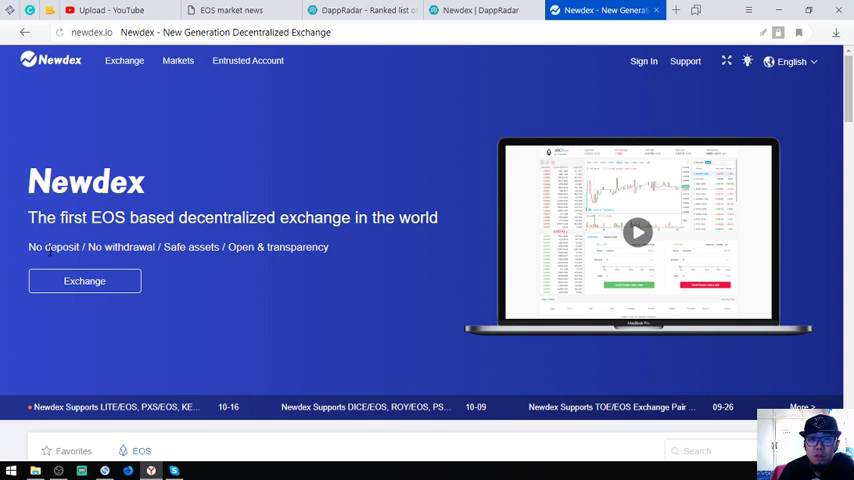
Scroll through newdex.io and its trading pairs, close it, and reopen it from DappRadar.
{"action": "double_click", "coordinate": [204, 247]}
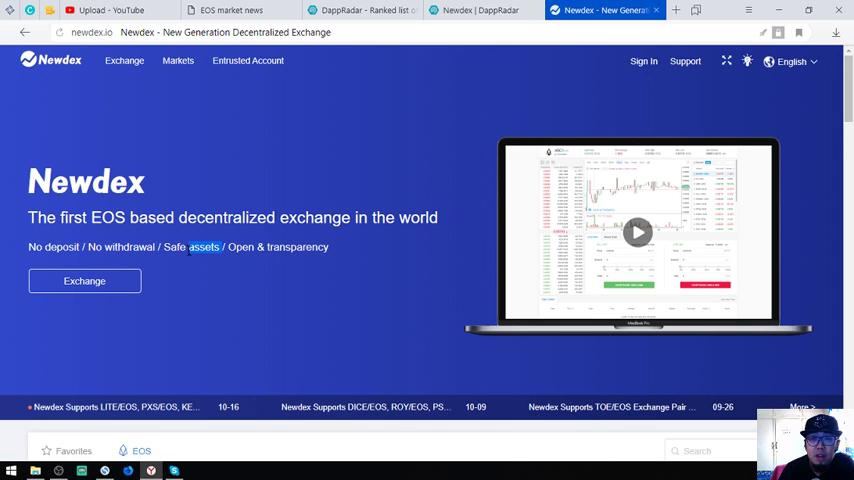
{"action": "scroll", "scroll_direction": "down", "scroll_amount": 3}
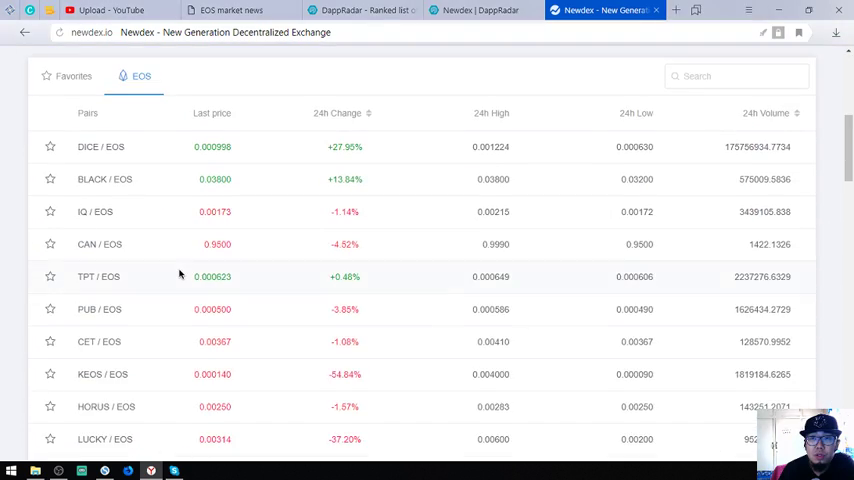
{"action": "scroll", "scroll_direction": "down", "scroll_amount": 3}
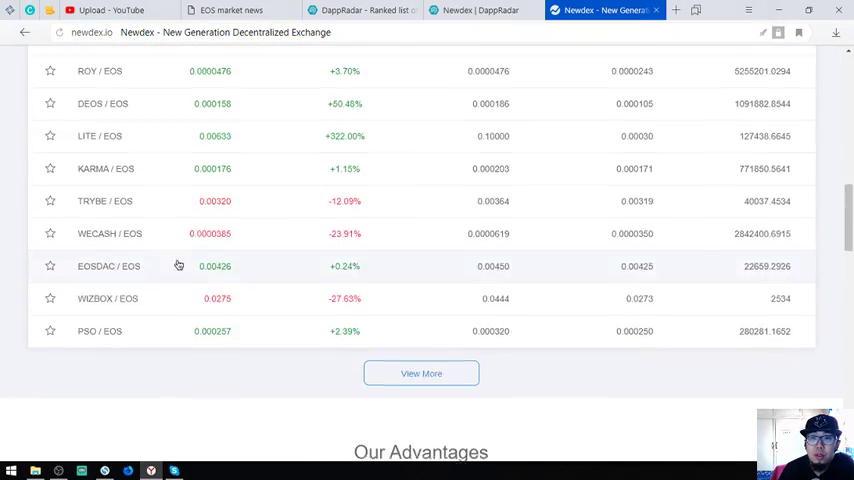
{"action": "scroll", "scroll_direction": "up", "scroll_amount": 3}
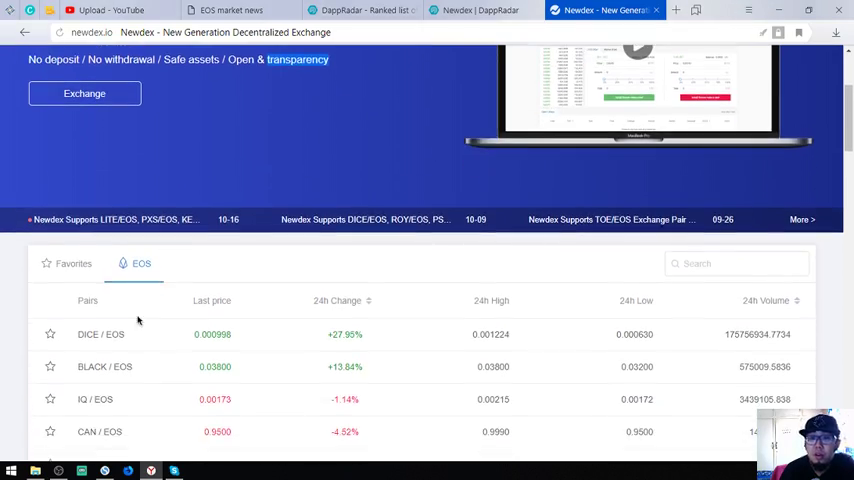
{"action": "left_click", "coordinate": [84, 93]}
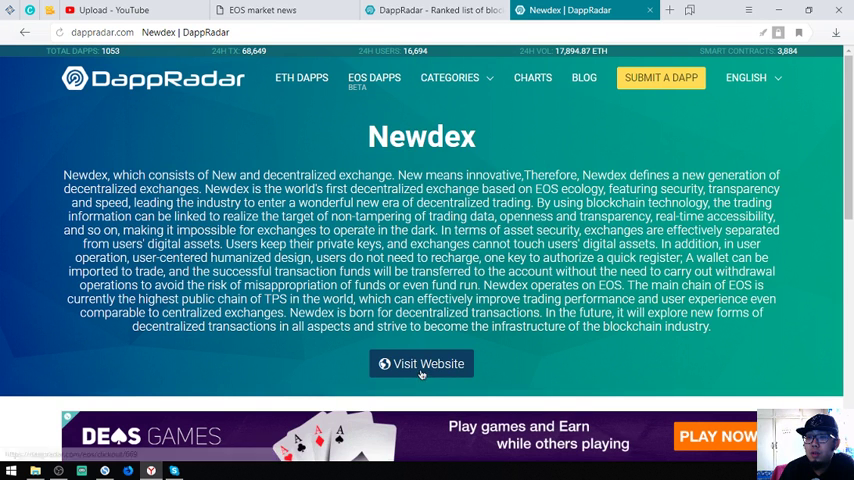
{"action": "left_click", "coordinate": [421, 363]}
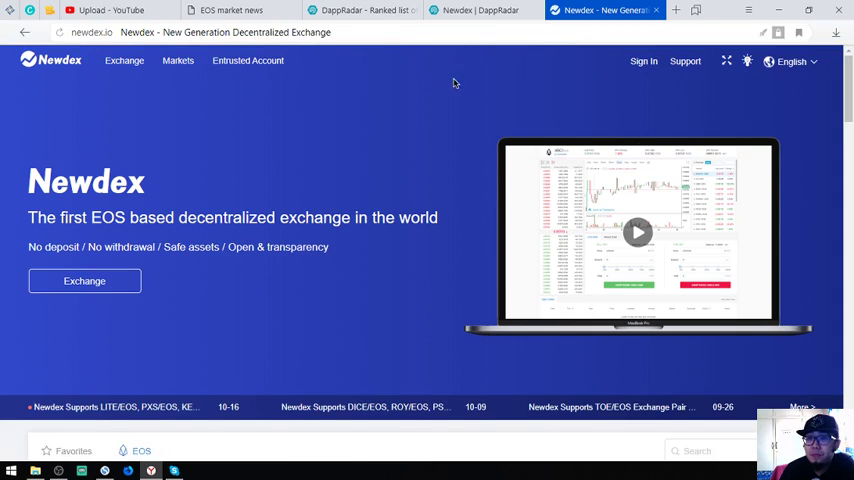
{"action": "scroll", "scroll_direction": "down", "scroll_amount": 3}
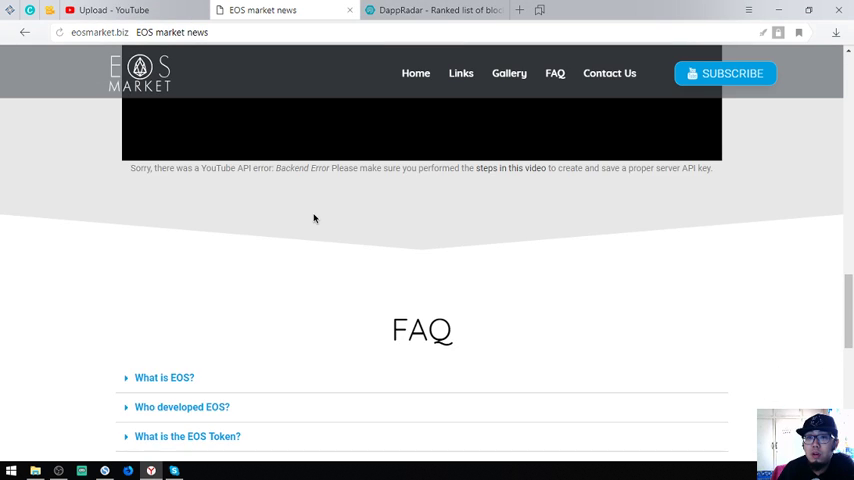
Expand and collapse the 'Where to buy EOS?' FAQ answer, then scroll to Contact Us.
{"action": "scroll", "scroll_direction": "down", "scroll_amount": 3}
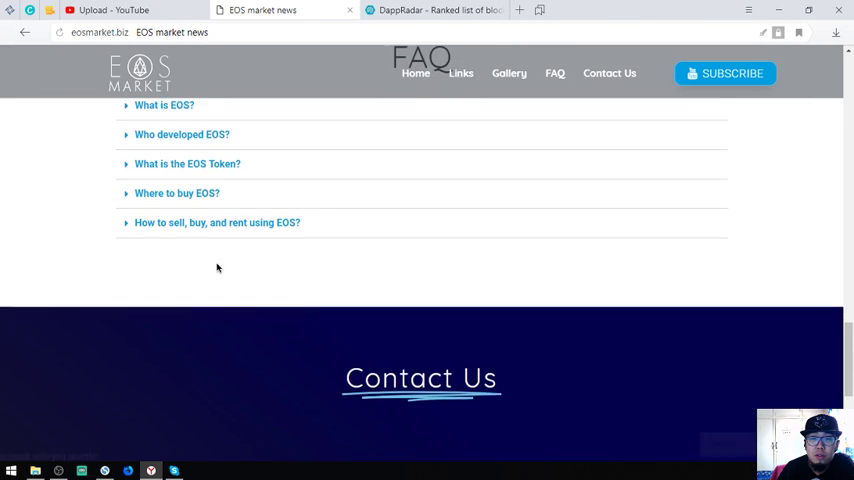
{"action": "scroll", "scroll_direction": "up", "scroll_amount": 3}
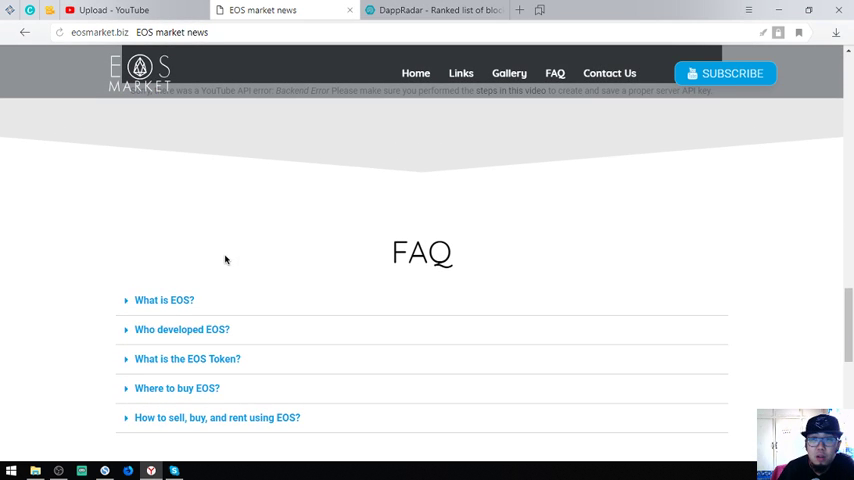
{"action": "scroll", "scroll_direction": "down", "scroll_amount": 3}
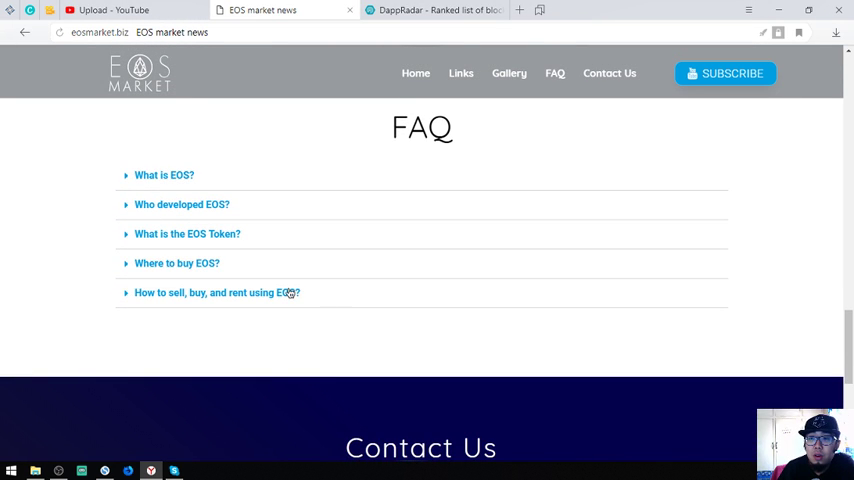
{"action": "left_click", "coordinate": [176, 263]}
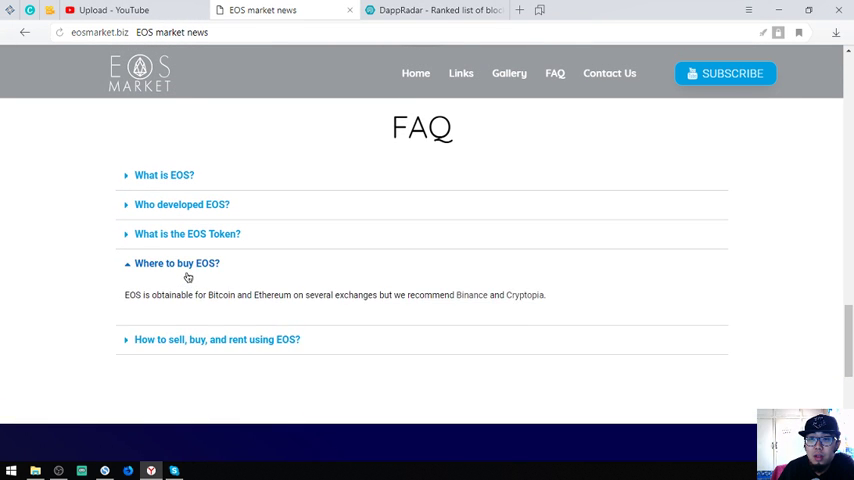
{"action": "left_click", "coordinate": [164, 175]}
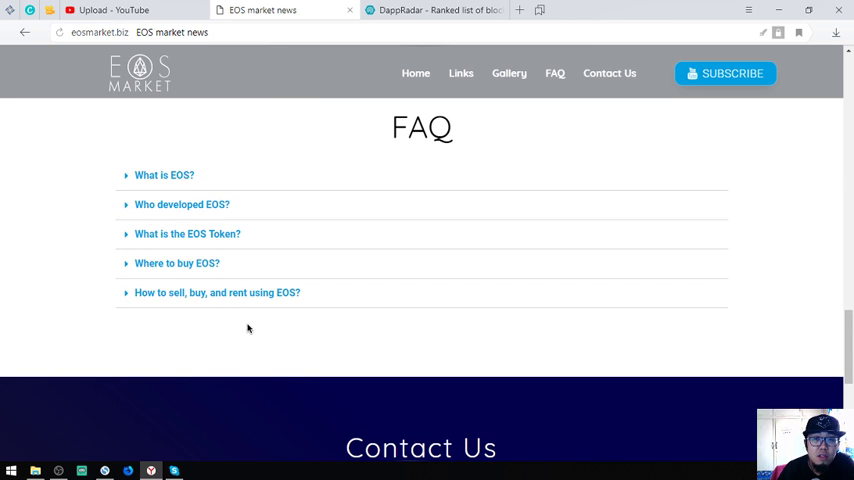
{"action": "scroll", "scroll_direction": "down", "scroll_amount": 3}
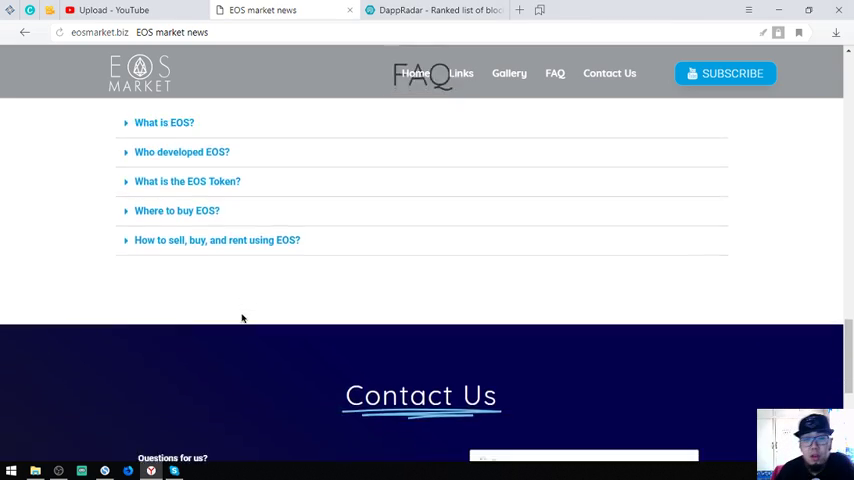
{"action": "scroll", "scroll_direction": "down", "scroll_amount": 3}
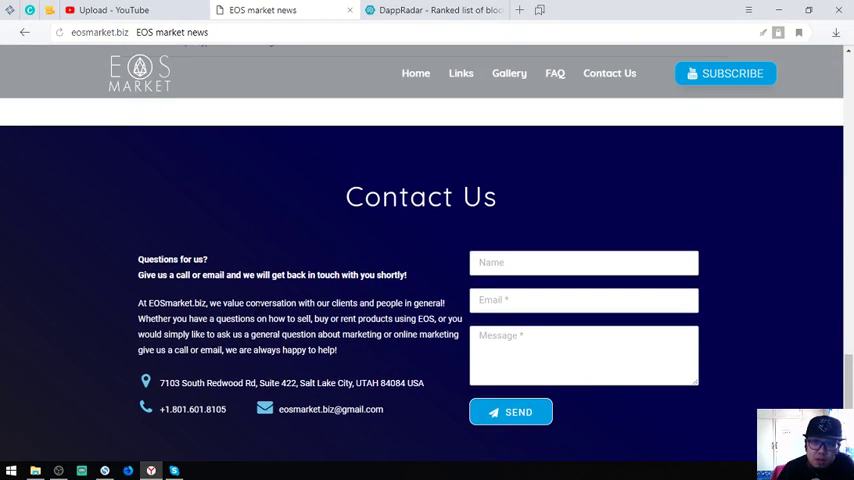